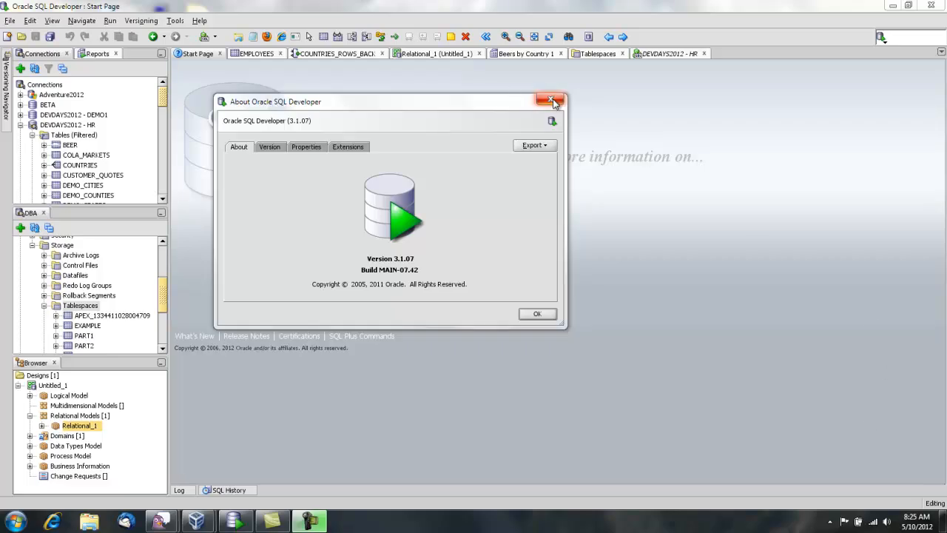
Dismiss the About dialog and bring up the empty DEVDAYS2012 - HR worksheet tab.
{"action": "left_click", "coordinate": [552, 101]}
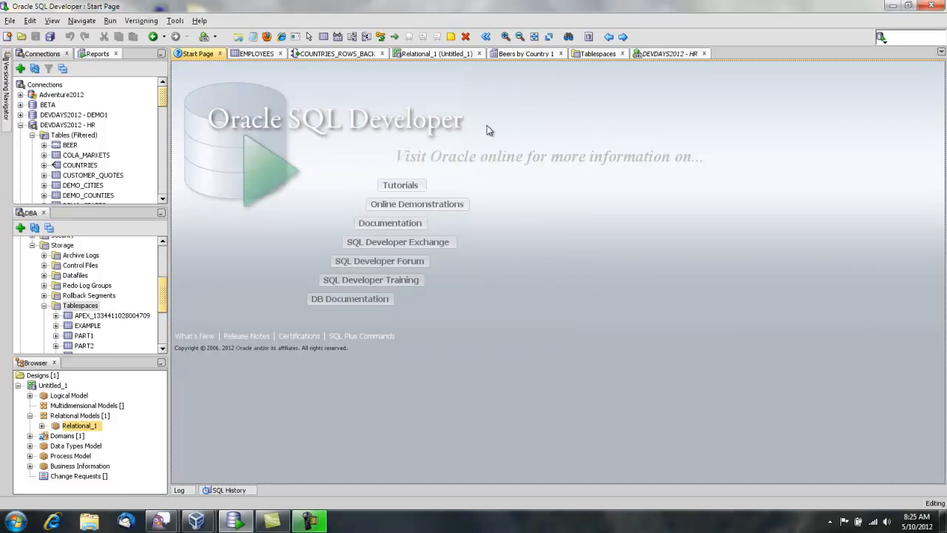
{"action": "left_click", "coordinate": [669, 53]}
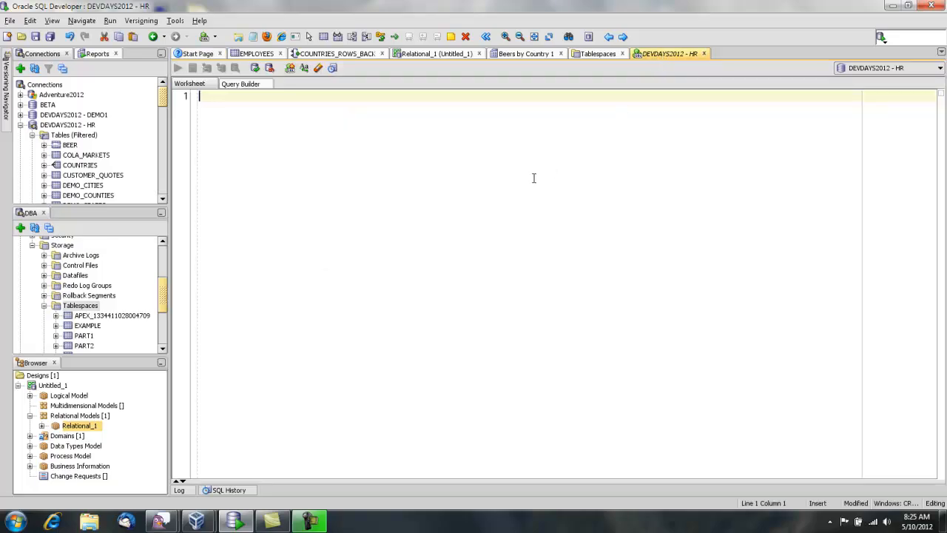
{"action": "mouse_move", "coordinate": [546, 180]}
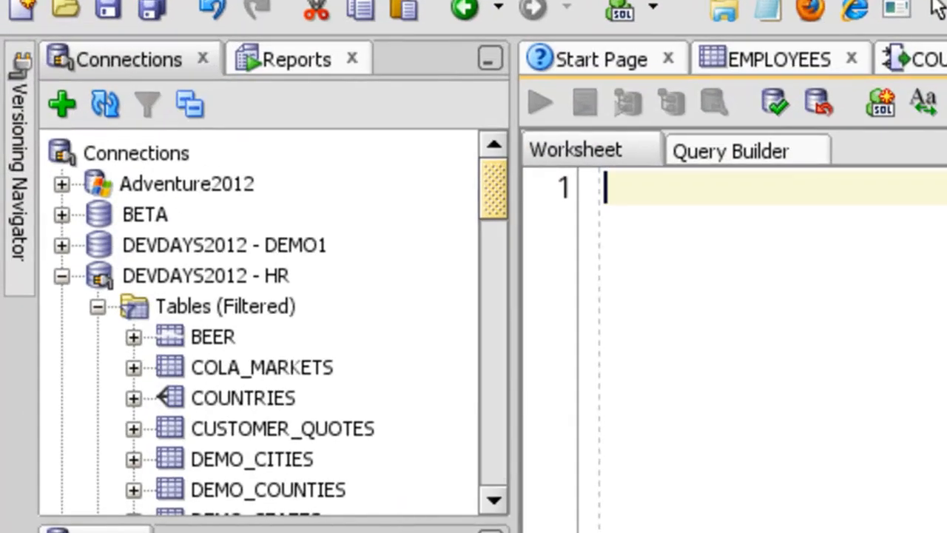
{"action": "scroll", "scroll_direction": "down", "scroll_amount": 3}
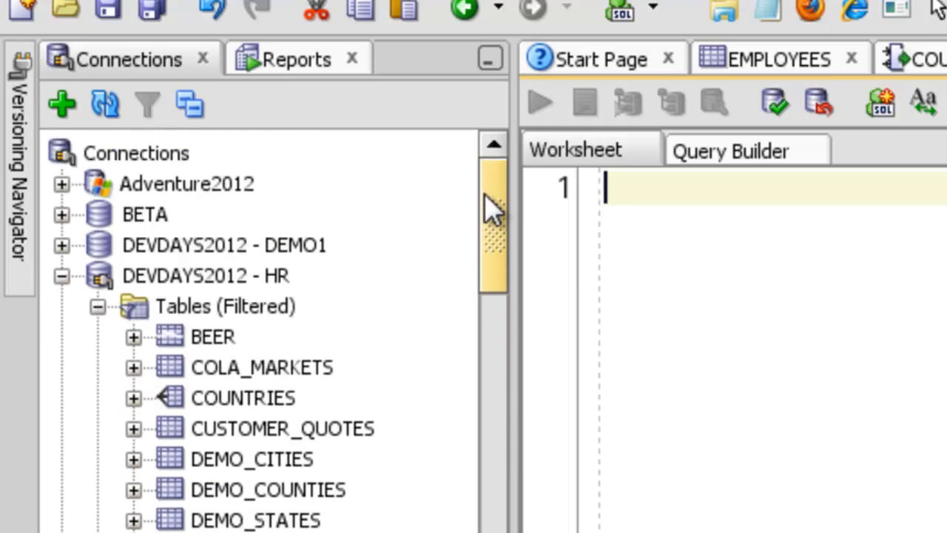
{"action": "mouse_move", "coordinate": [858, 218]}
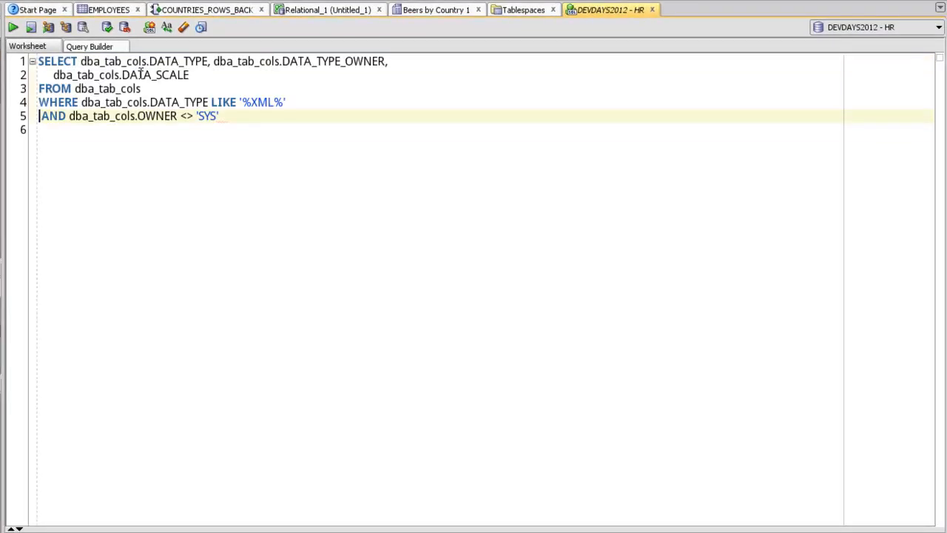
Run the dba_tab_cols non-SYS XML column query (397 rows), then cancel the results export.
{"action": "left_click", "coordinate": [13, 27]}
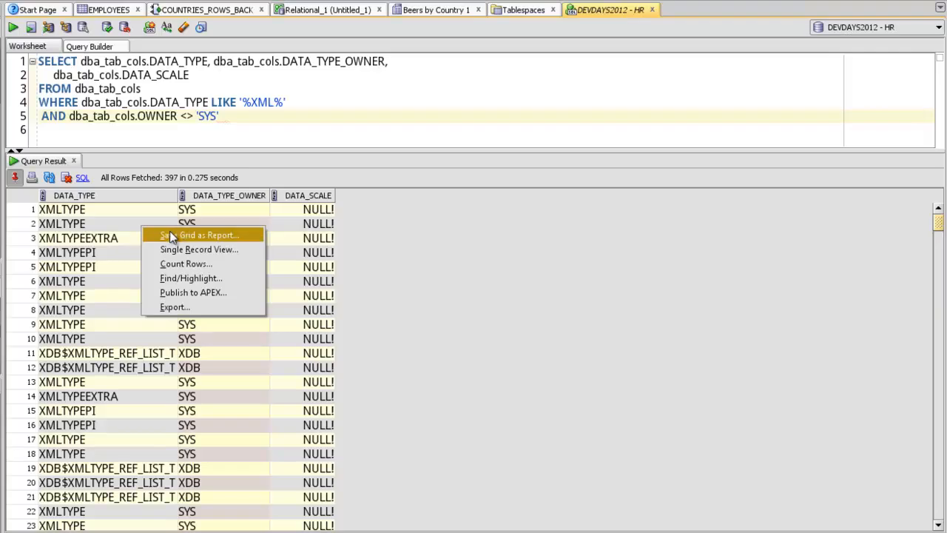
{"action": "left_click", "coordinate": [175, 307]}
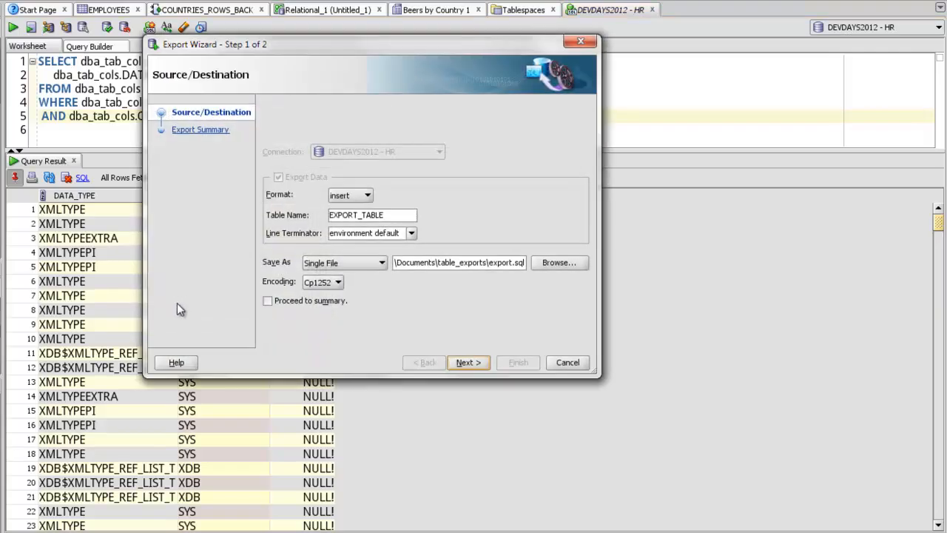
{"action": "mouse_move", "coordinate": [370, 204]}
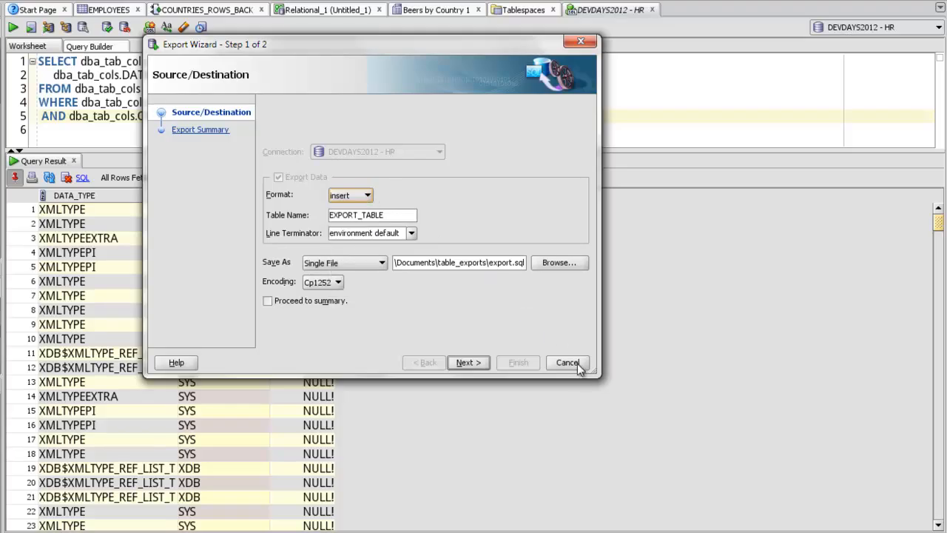
{"action": "left_click", "coordinate": [567, 361]}
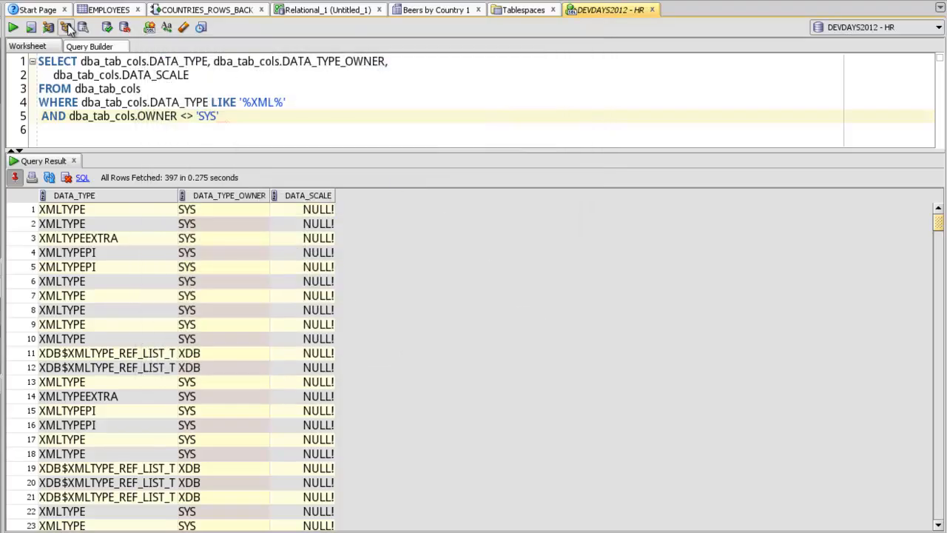
Show the XML query's explain plan (cost 1710), run SQL Tuning Advisor, then close its results.
{"action": "left_click", "coordinate": [66, 27]}
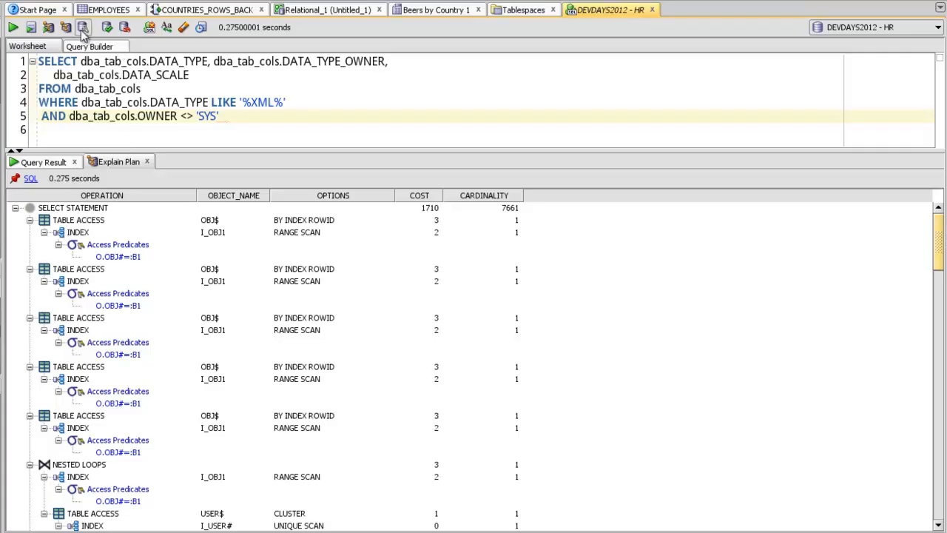
{"action": "mouse_move", "coordinate": [83, 27]}
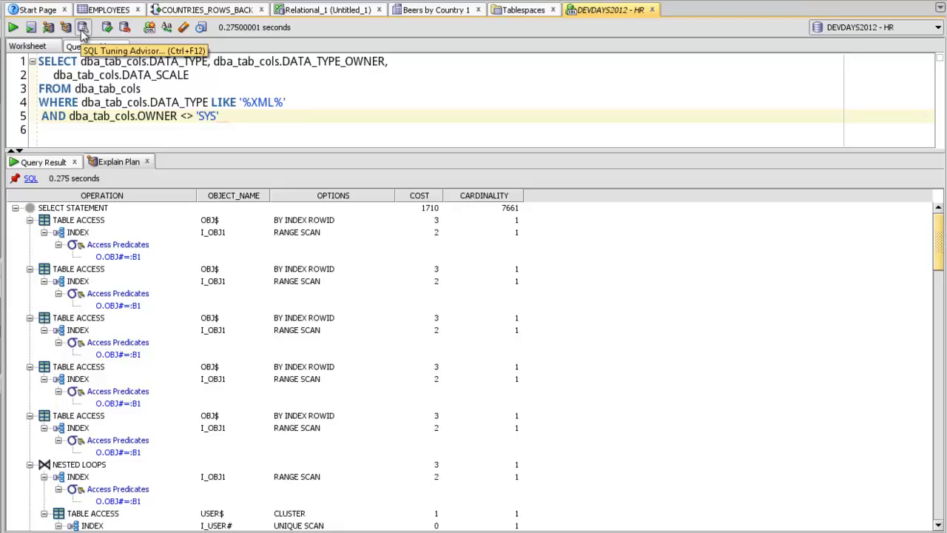
{"action": "left_click", "coordinate": [83, 28]}
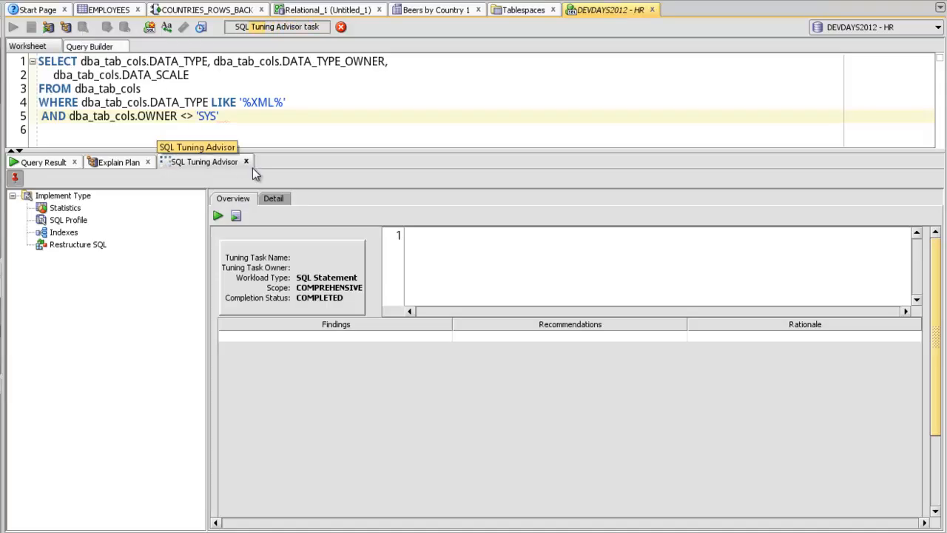
{"action": "left_click", "coordinate": [245, 161]}
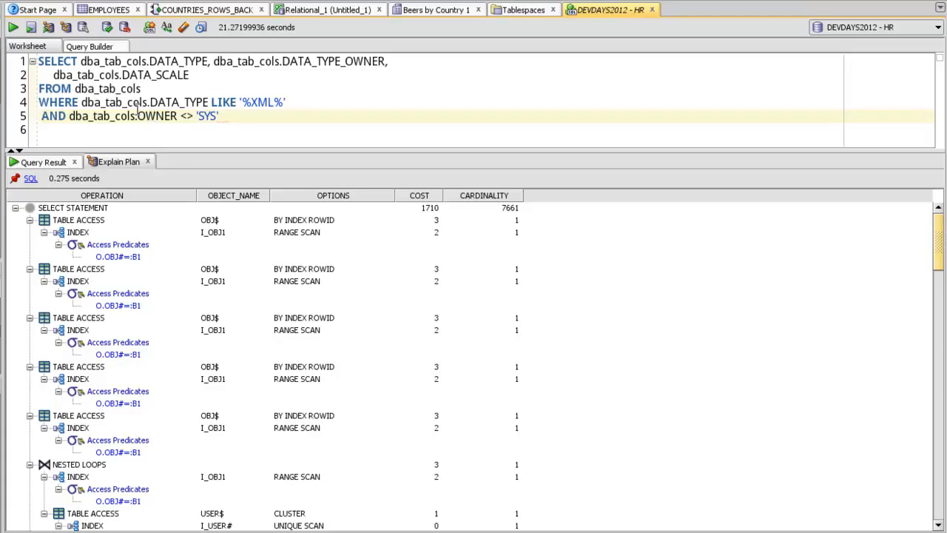
In Query Builder, close result tabs and sort by DATA_TYPE_OWNER (1) then OWNER (2).
{"action": "left_click", "coordinate": [89, 45]}
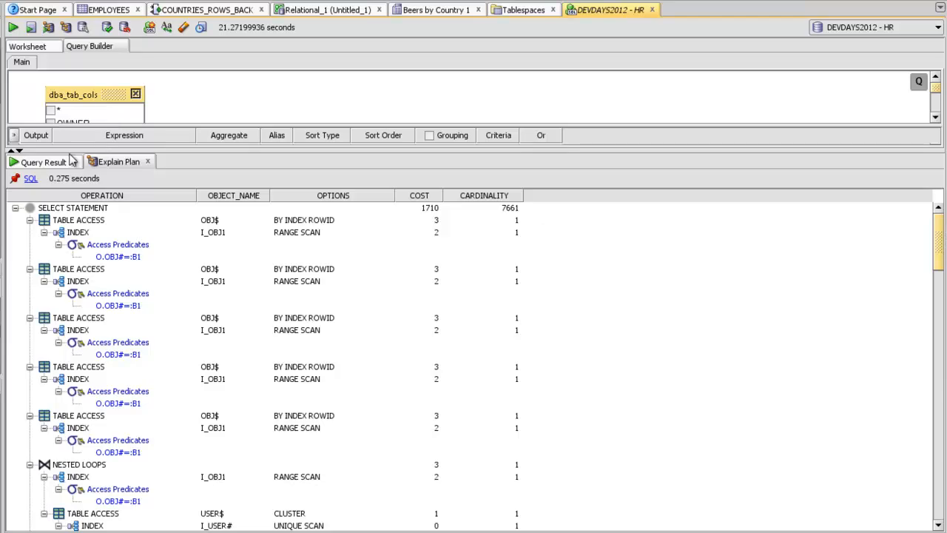
{"action": "left_click", "coordinate": [72, 161]}
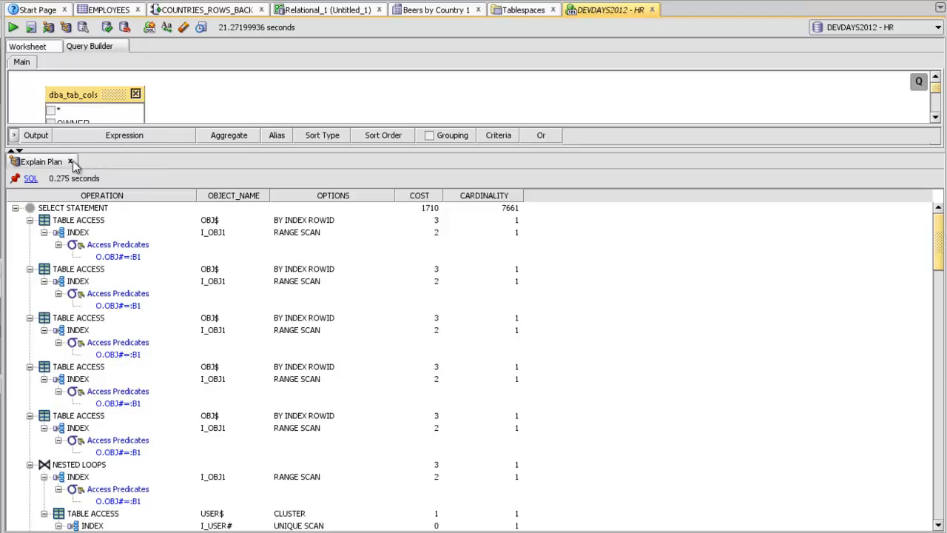
{"action": "left_click", "coordinate": [72, 161]}
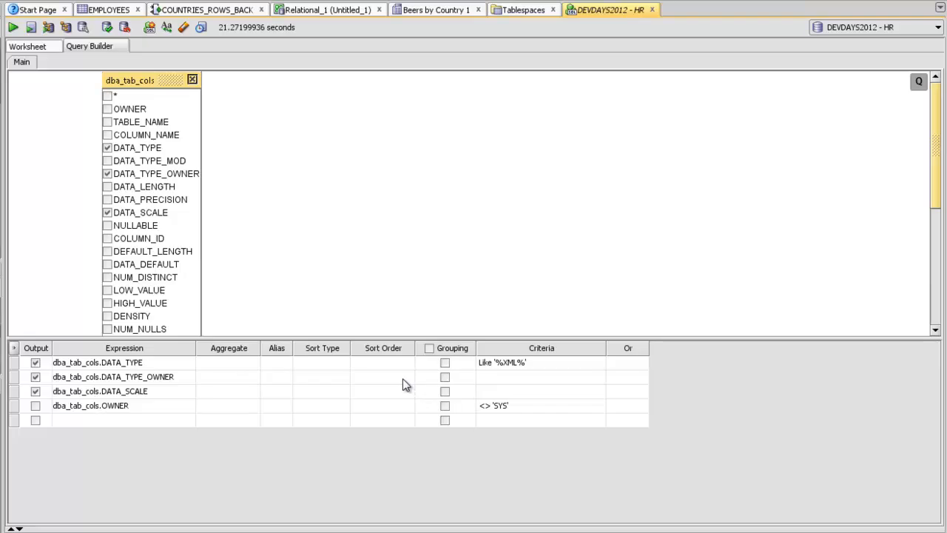
{"action": "left_click", "coordinate": [381, 377]}
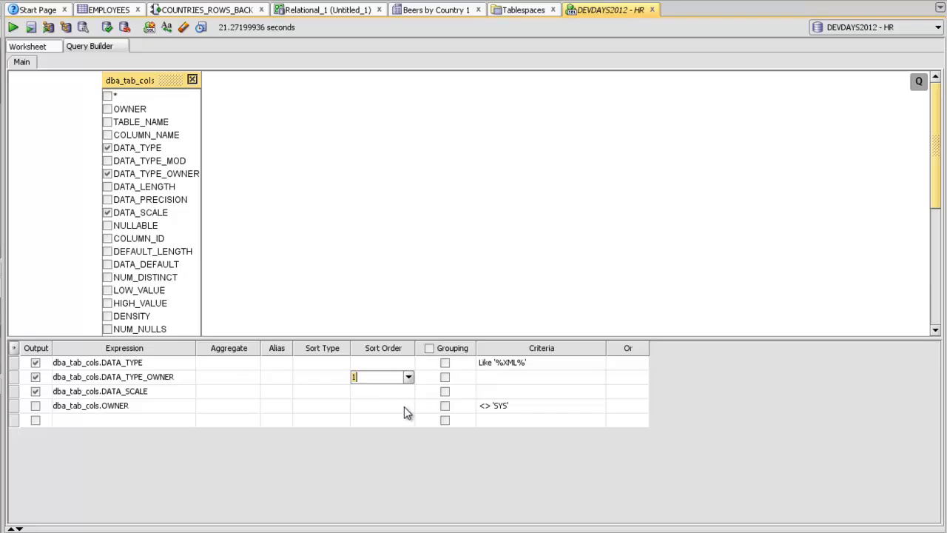
{"action": "left_click", "coordinate": [381, 405]}
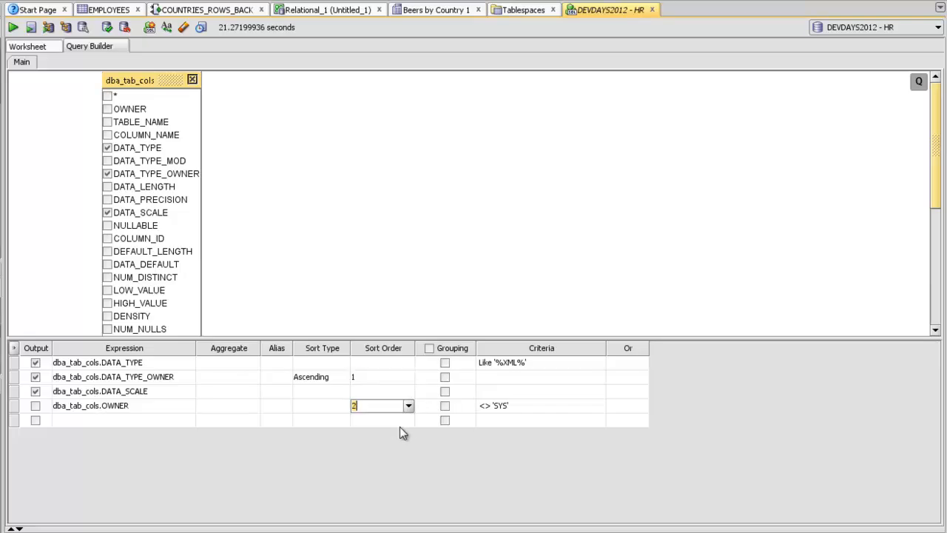
{"action": "left_click", "coordinate": [27, 46]}
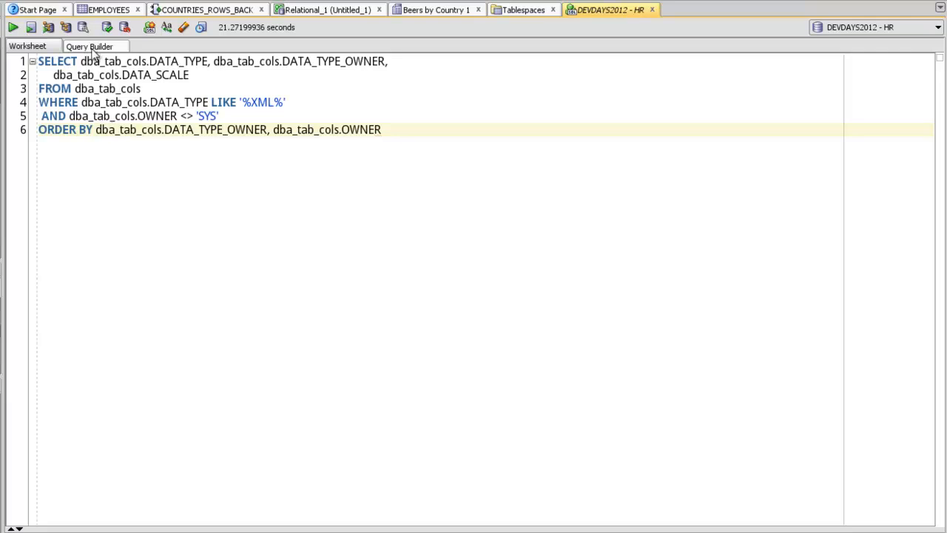
Switch to the EMPLOYEES table tab and browse, then dismiss, its Actions menu.
{"action": "left_click", "coordinate": [108, 9]}
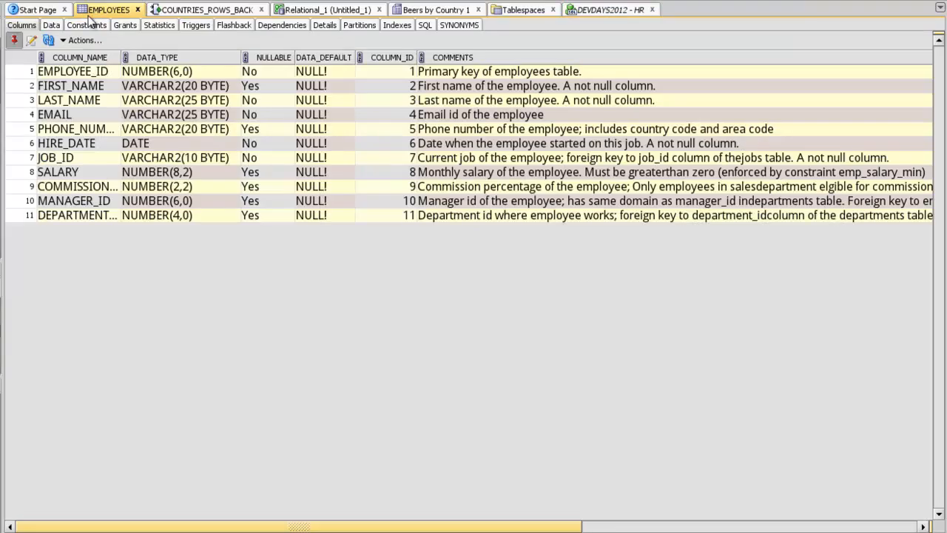
{"action": "mouse_move", "coordinate": [7, 102]}
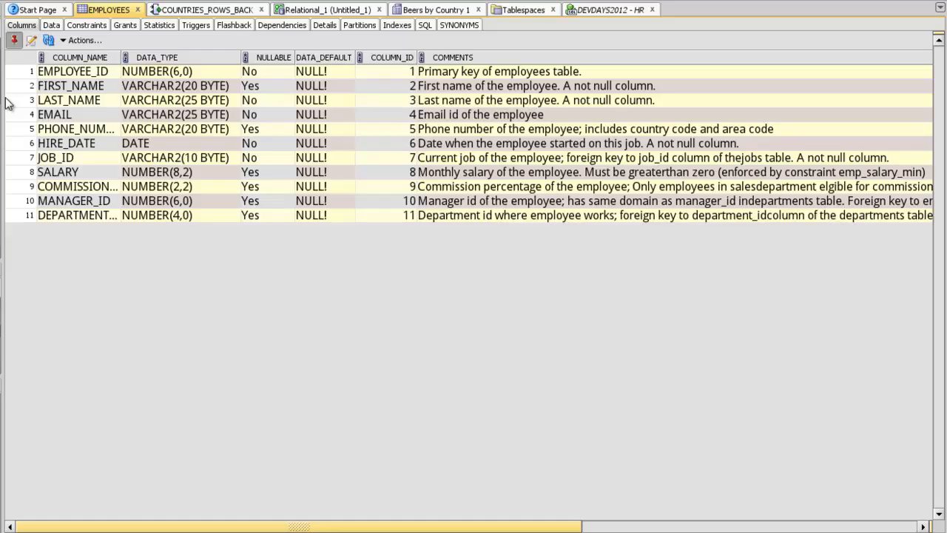
{"action": "mouse_move", "coordinate": [31, 87]}
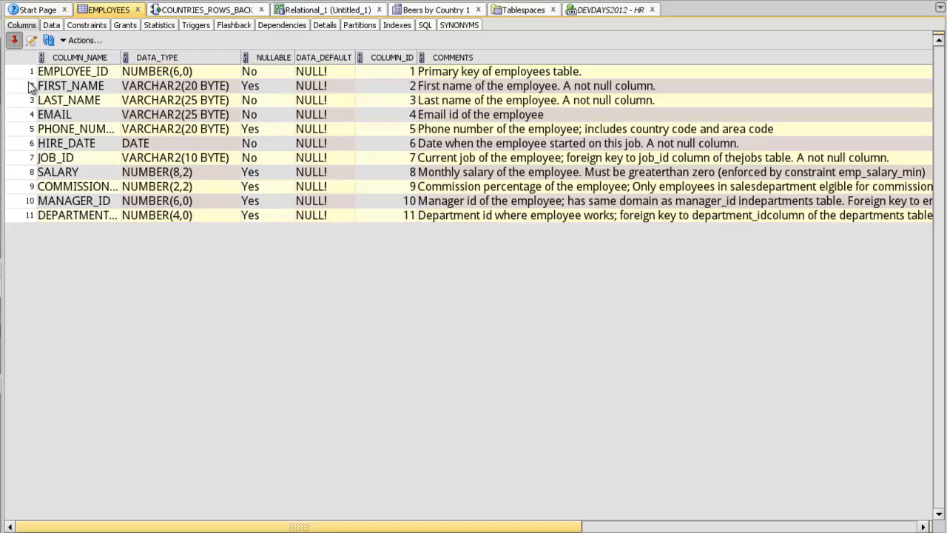
{"action": "left_click", "coordinate": [84, 40]}
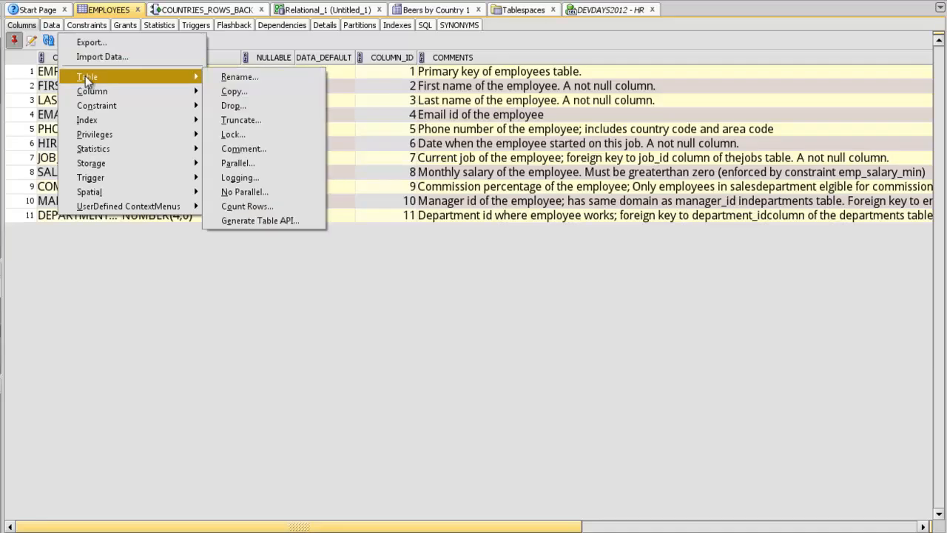
{"action": "mouse_move", "coordinate": [96, 105]}
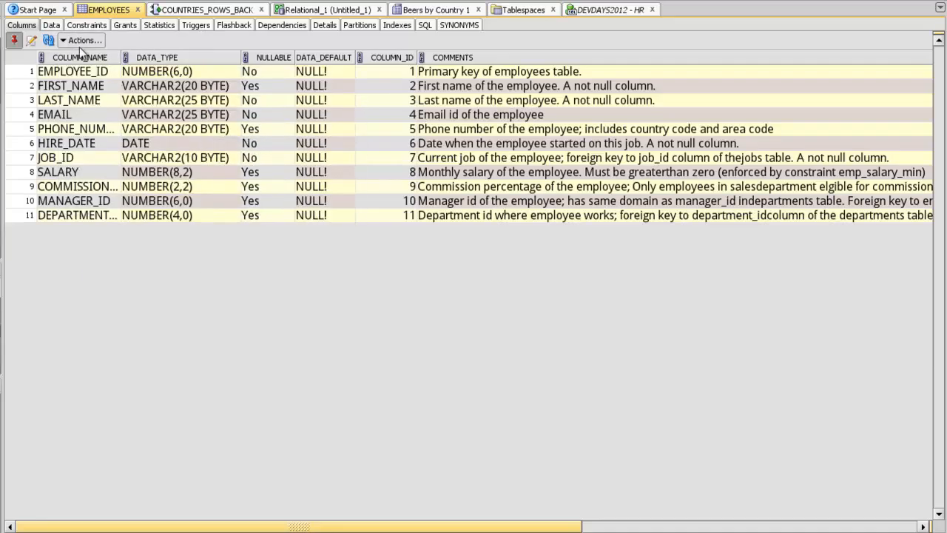
{"action": "left_click", "coordinate": [52, 25]}
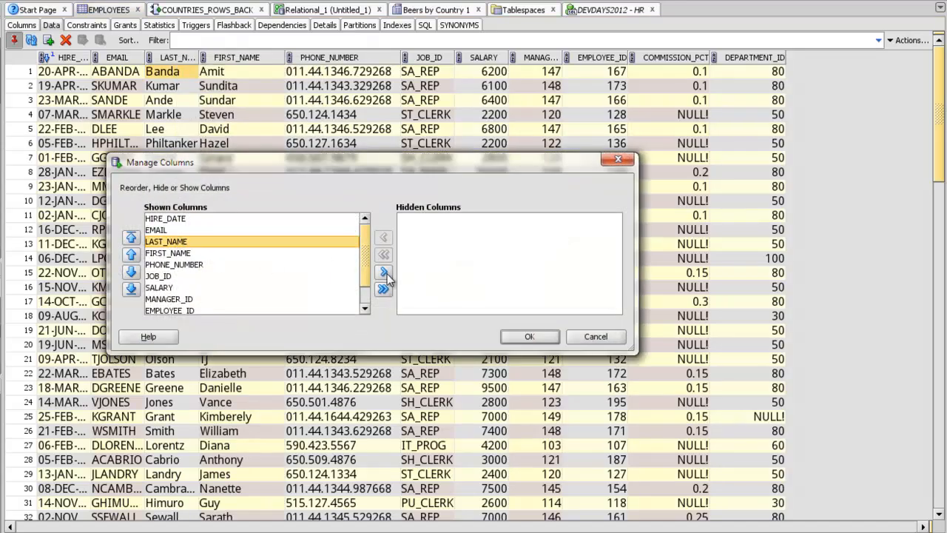
Hide LAST_NAME and apply the recent job_id like '%REP%' filter to EMPLOYEES data.
{"action": "left_click", "coordinate": [529, 335]}
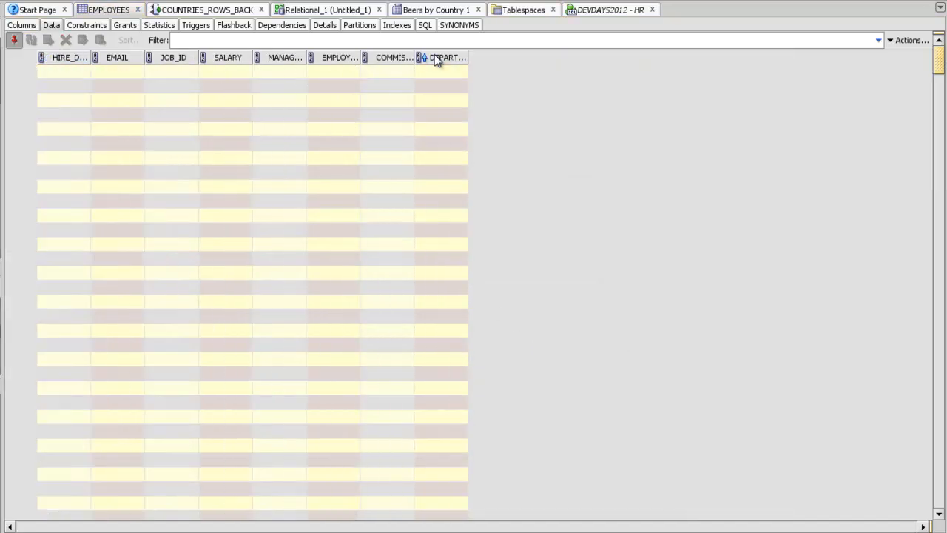
{"action": "left_click", "coordinate": [50, 24]}
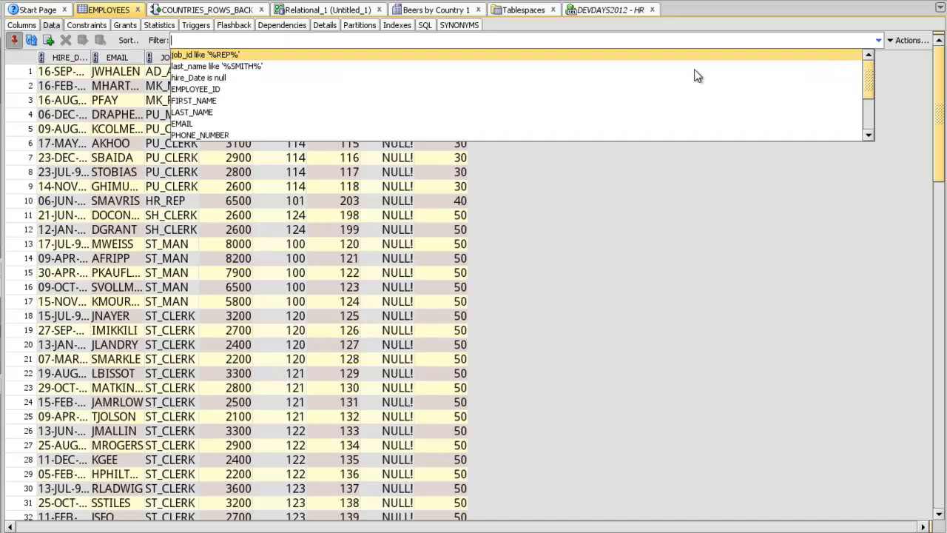
{"action": "left_click", "coordinate": [205, 54]}
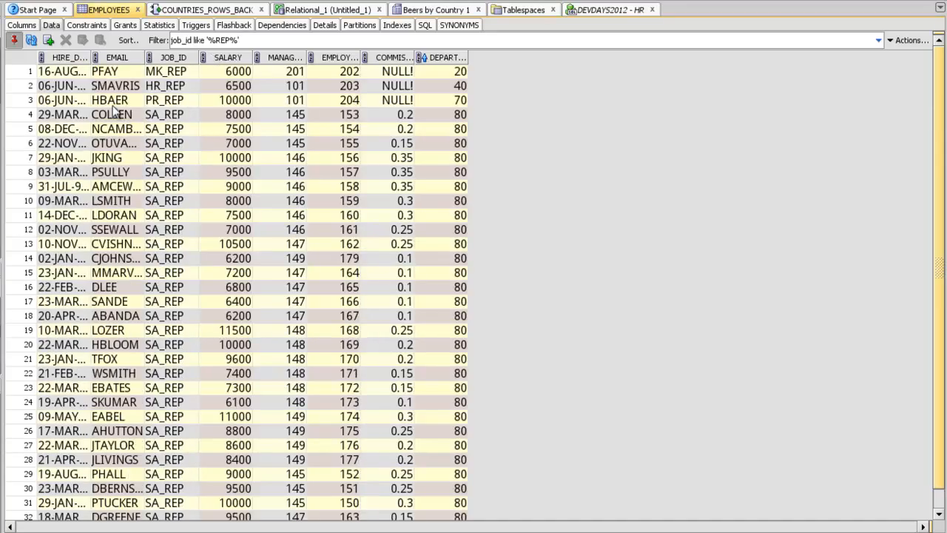
{"action": "right_click", "coordinate": [103, 115]}
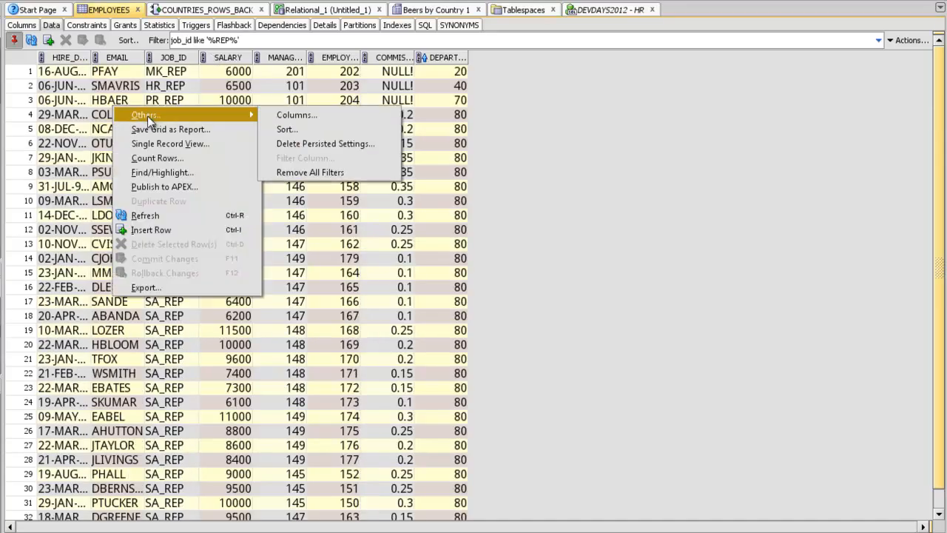
{"action": "mouse_move", "coordinate": [170, 143]}
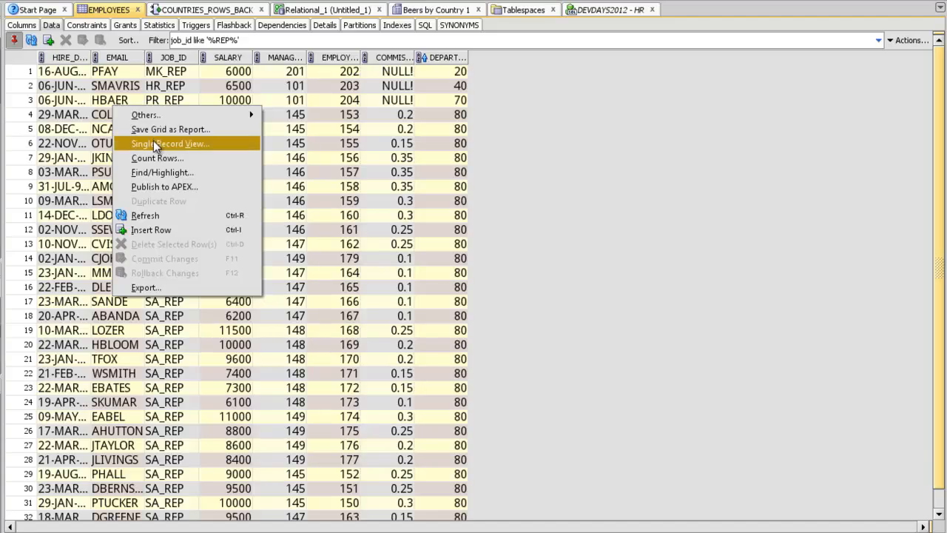
{"action": "mouse_move", "coordinate": [162, 287]}
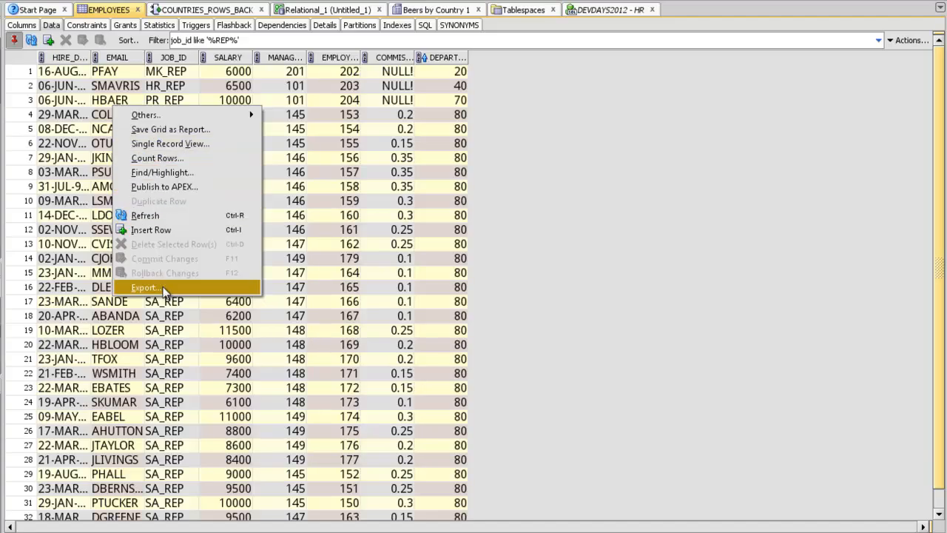
{"action": "mouse_move", "coordinate": [198, 186]}
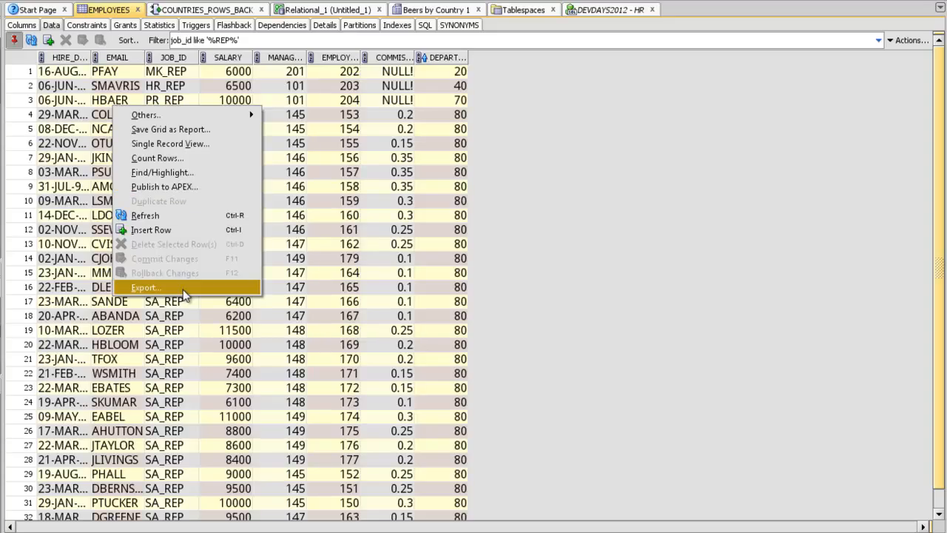
{"action": "left_click", "coordinate": [146, 287]}
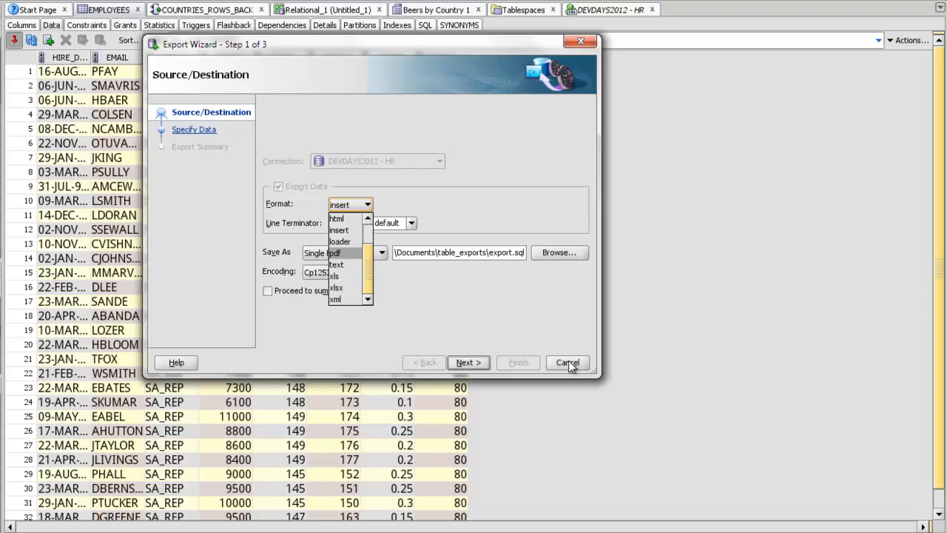
{"action": "left_click", "coordinate": [567, 362]}
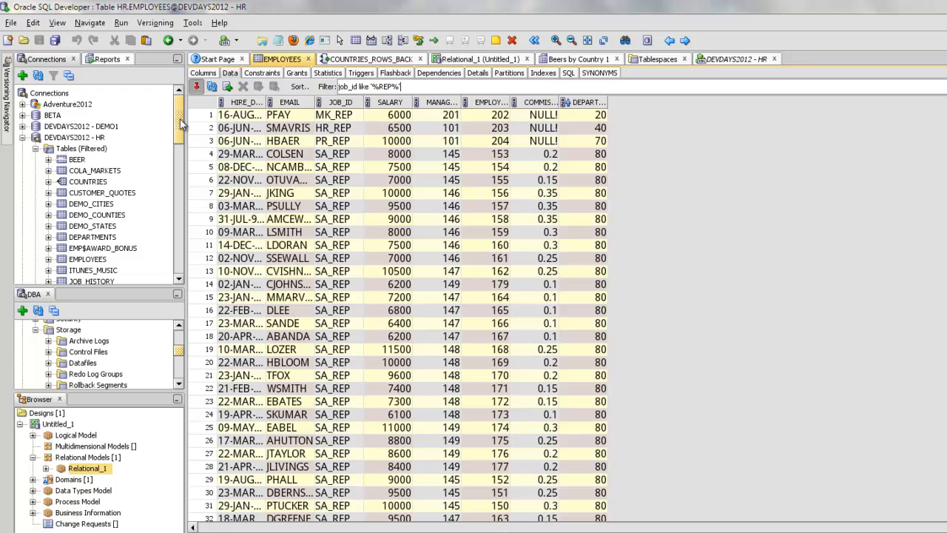
{"action": "scroll", "scroll_direction": "down", "scroll_amount": 3}
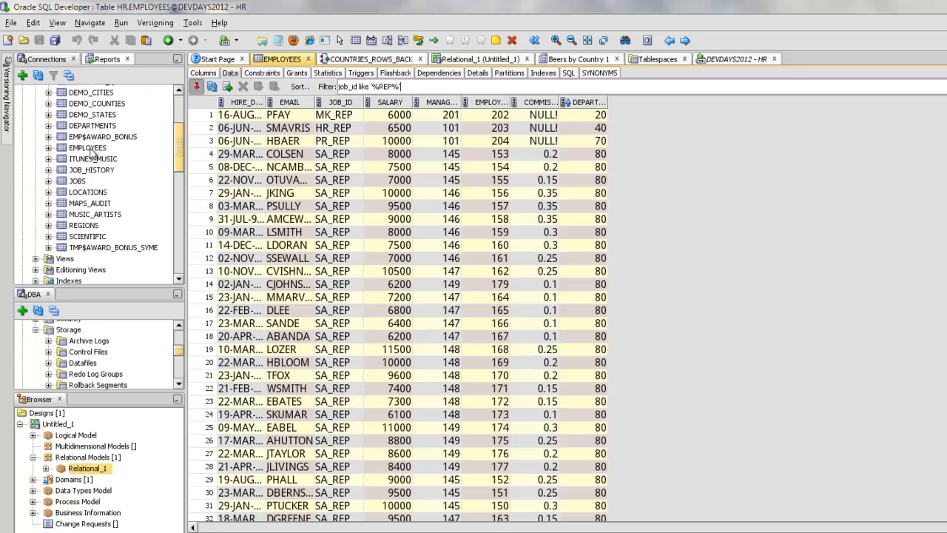
Create PUBLIC synonym peeps_who_work_here on EMPLOYEES via the UserDefined Create SYNONYM menu.
{"action": "right_click", "coordinate": [87, 147]}
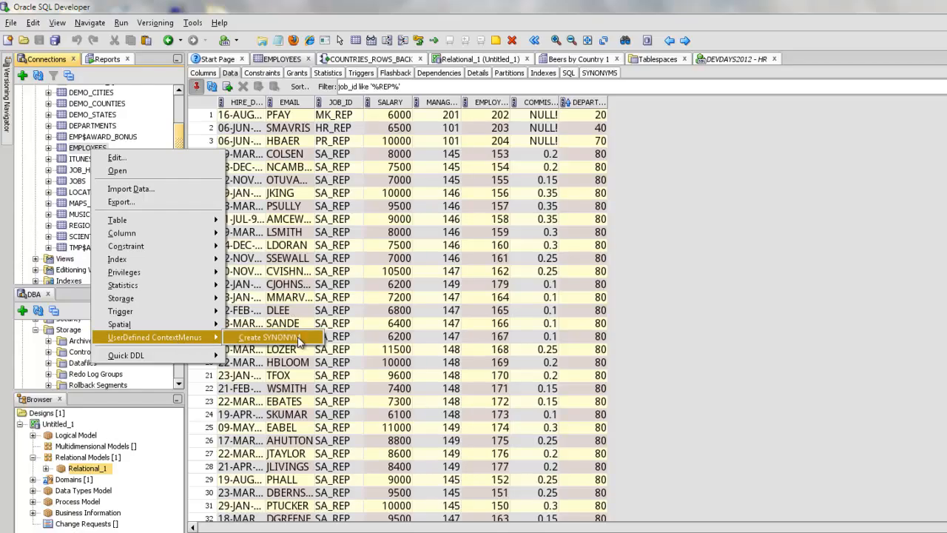
{"action": "left_click", "coordinate": [268, 336]}
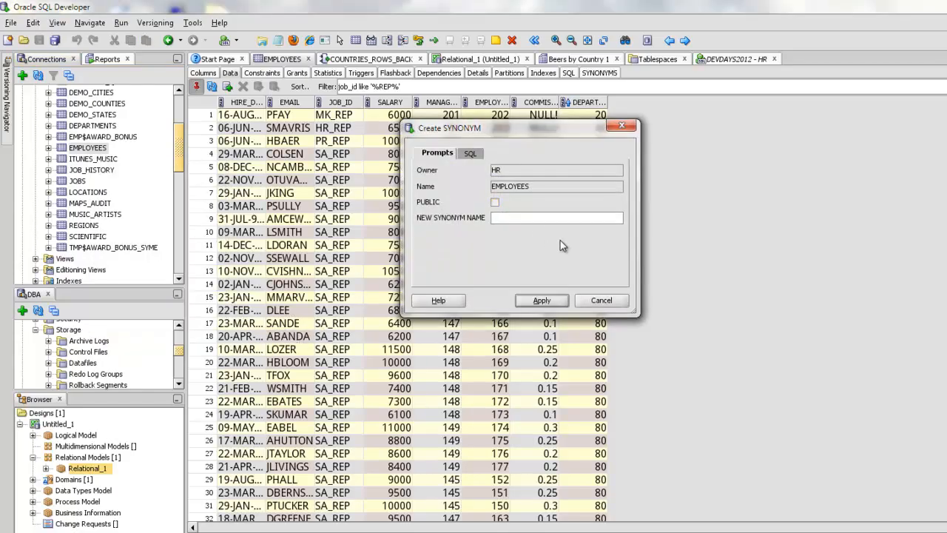
{"action": "type", "text": "peeps_who_work_here"}
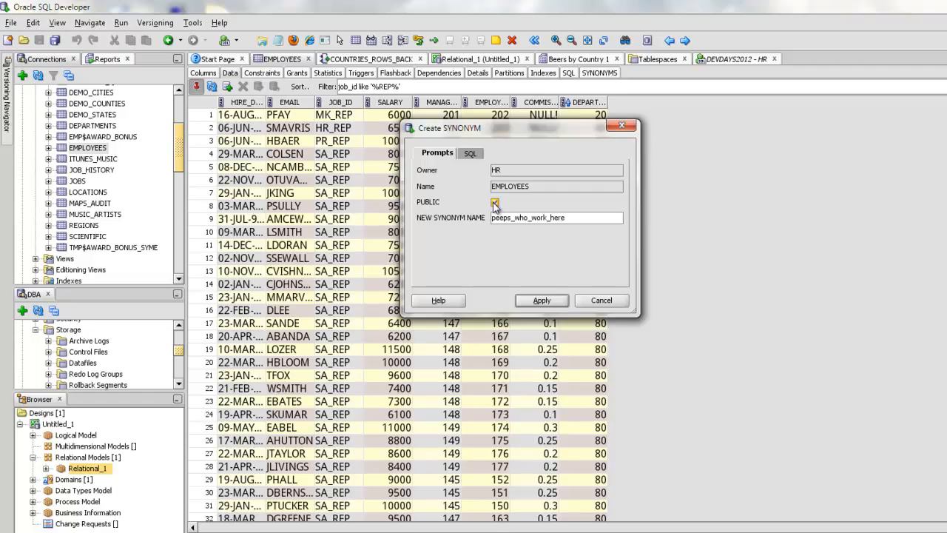
{"action": "left_click", "coordinate": [470, 153]}
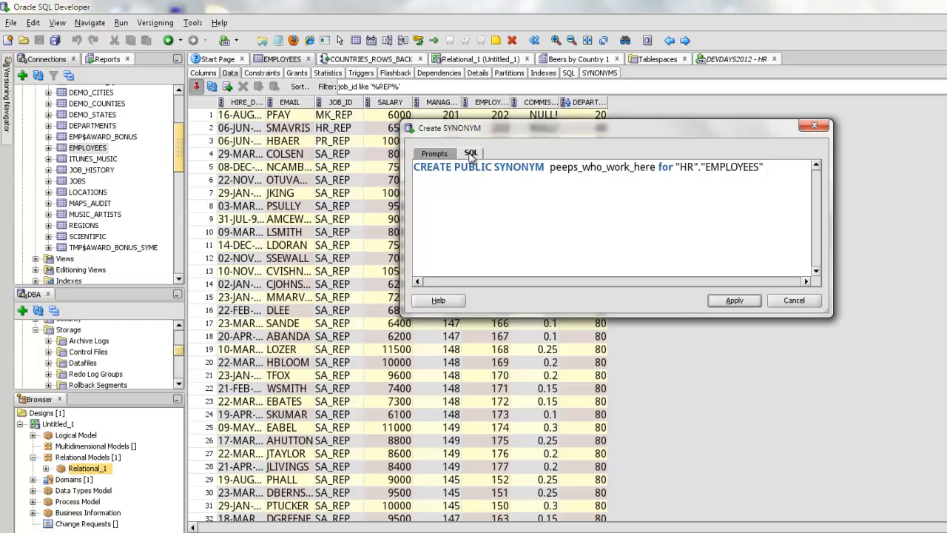
{"action": "left_click", "coordinate": [437, 153]}
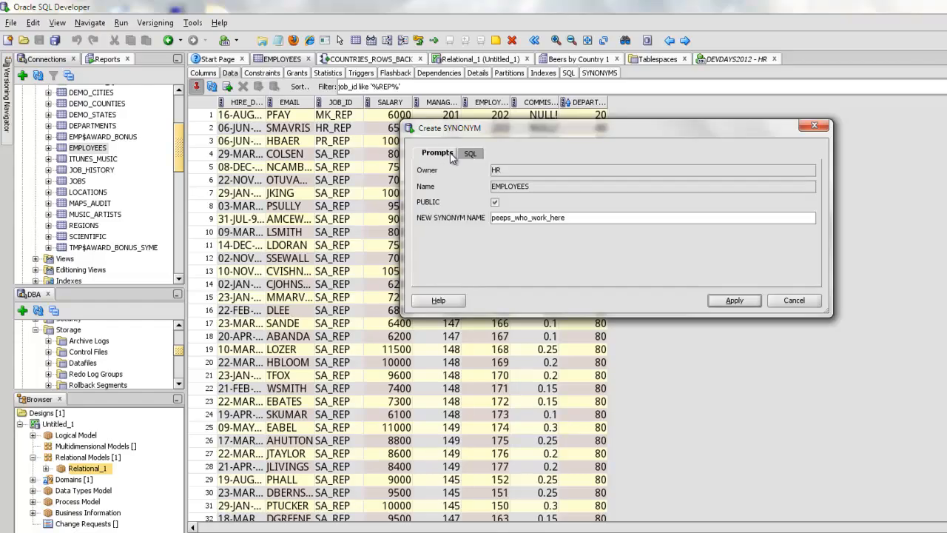
{"action": "mouse_move", "coordinate": [732, 300]}
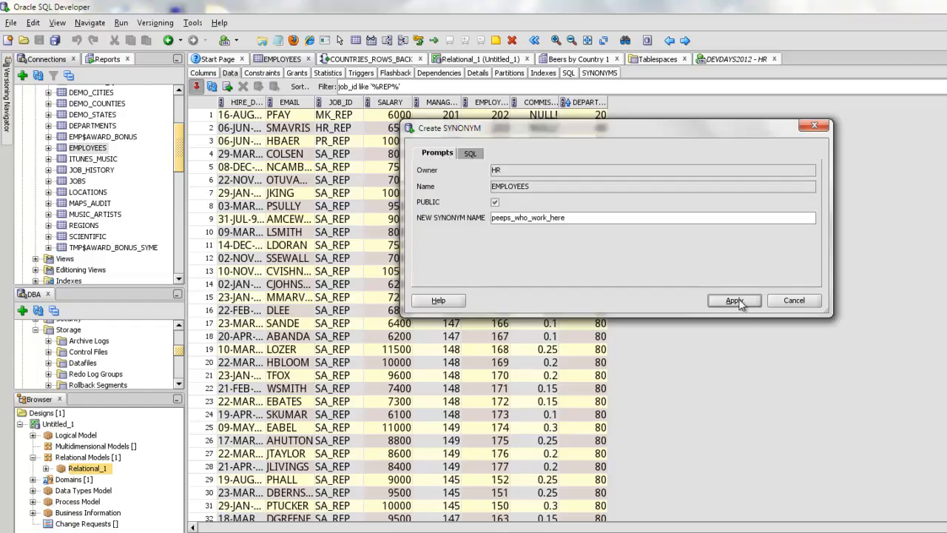
{"action": "left_click", "coordinate": [733, 299]}
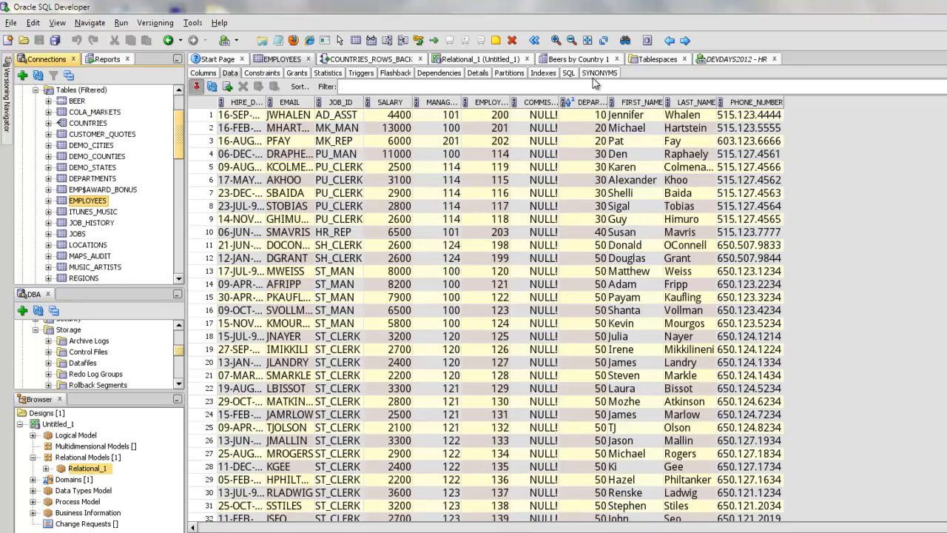
List EMPLOYEES synonyms, showing PUBLIC PEEPS_WHO_WORK_HERE alongside EMPLOYEES and PEEPS.
{"action": "left_click", "coordinate": [600, 73]}
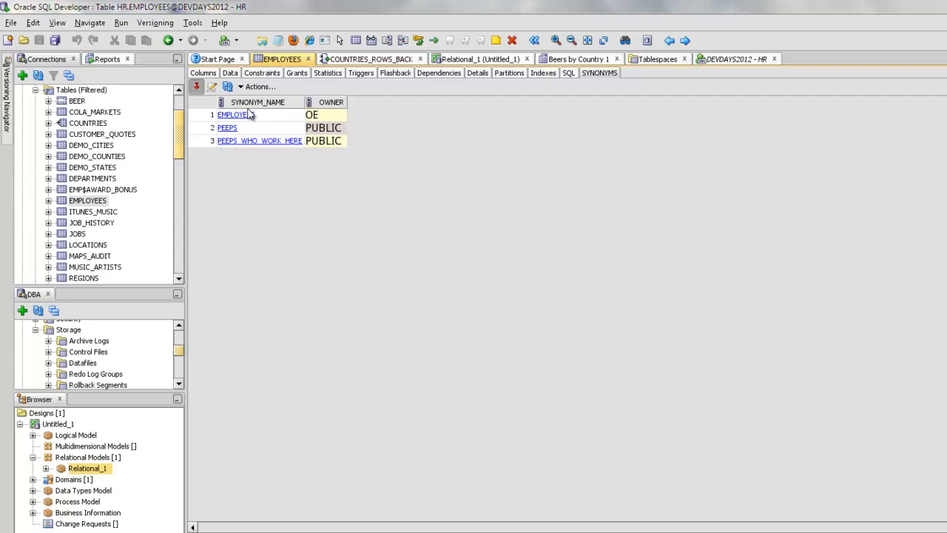
{"action": "mouse_move", "coordinate": [239, 146]}
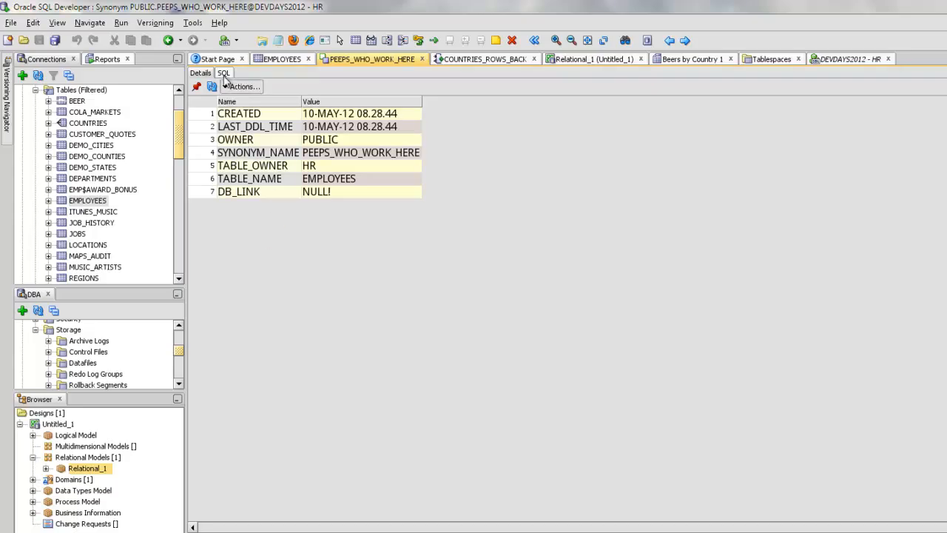
{"action": "left_click", "coordinate": [219, 22]}
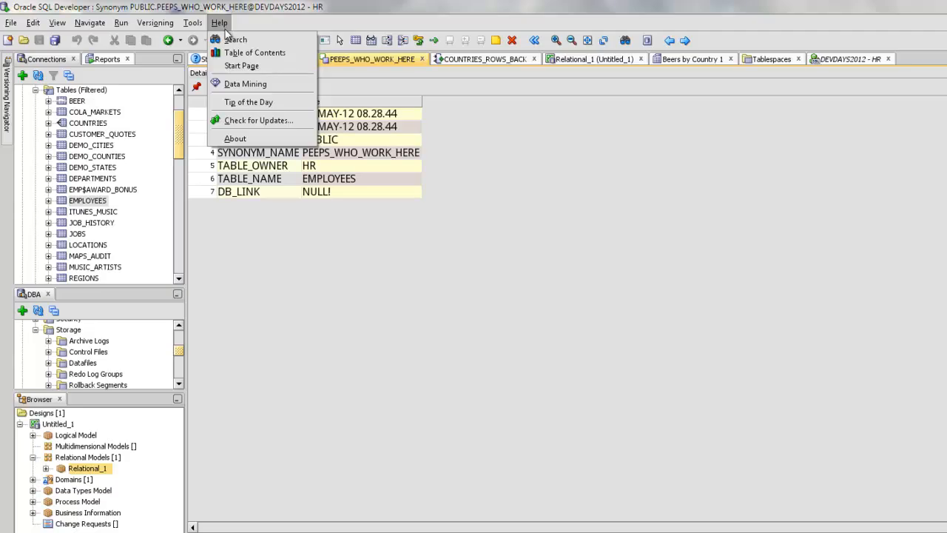
{"action": "mouse_move", "coordinate": [259, 119]}
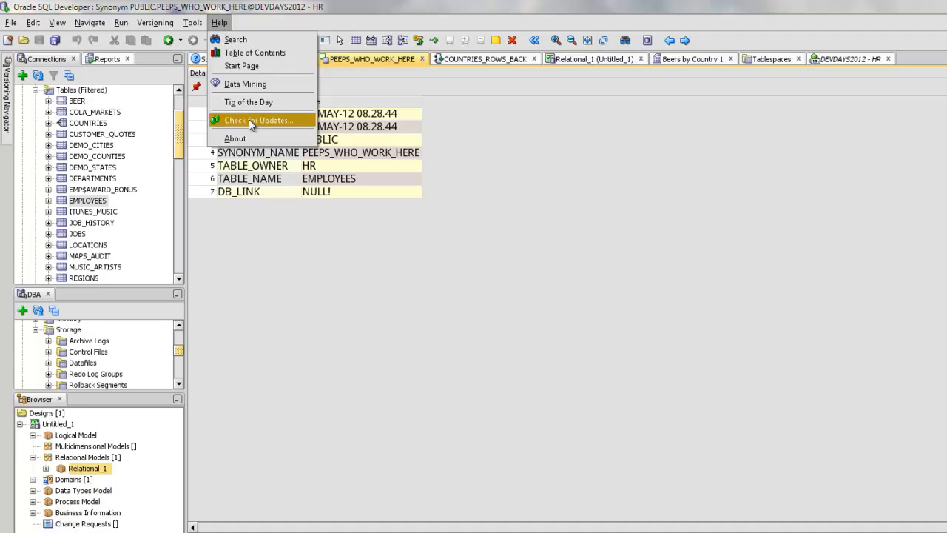
{"action": "left_click", "coordinate": [257, 120]}
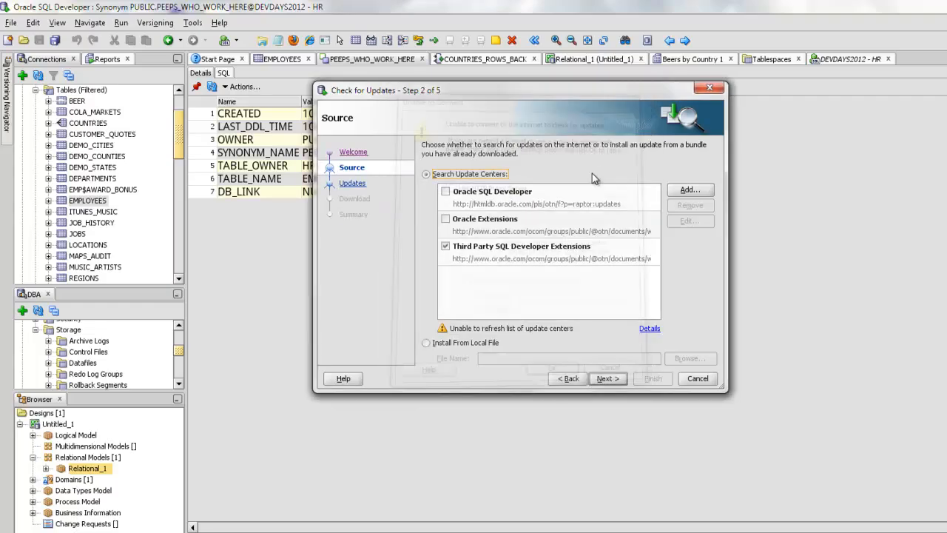
{"action": "mouse_move", "coordinate": [698, 390]}
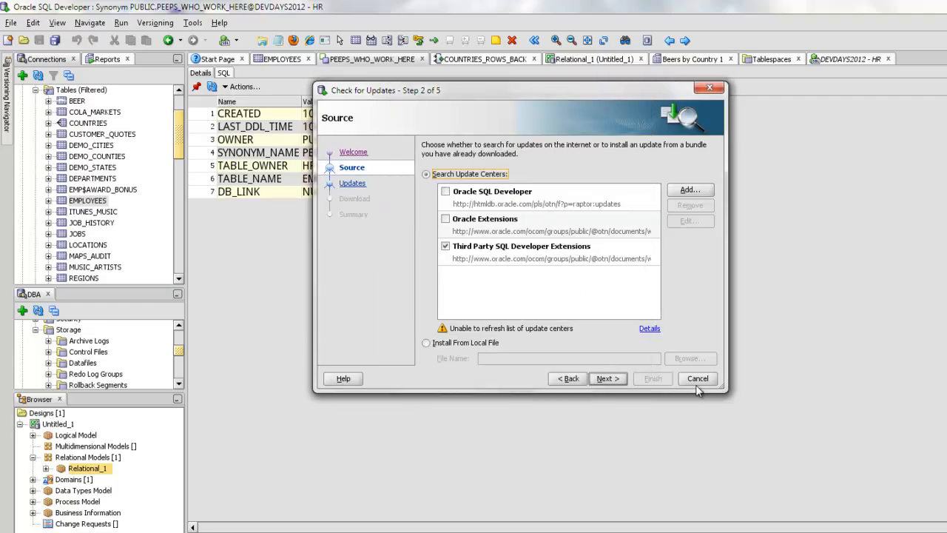
{"action": "left_click", "coordinate": [696, 378]}
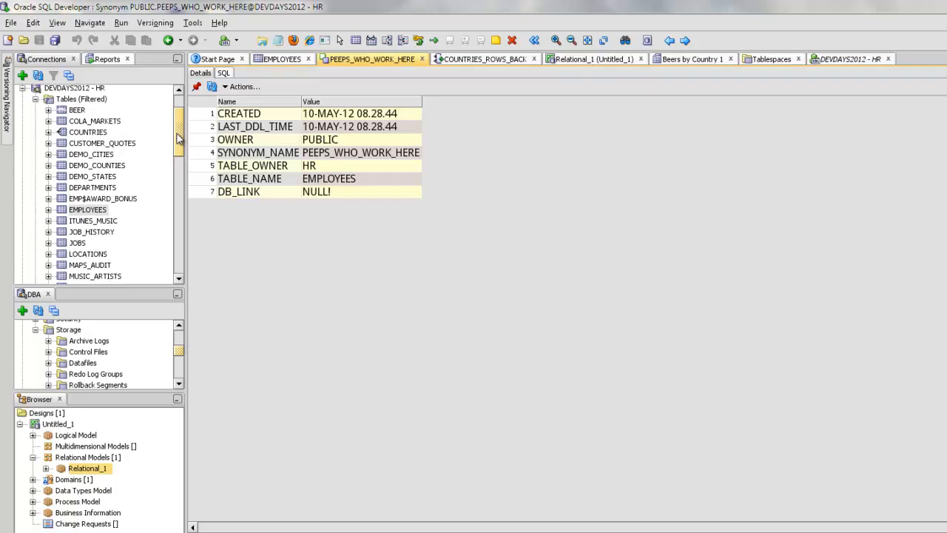
Open Insider monitoring from the DEVDAYS2012 - HR connection's context menu.
{"action": "right_click", "coordinate": [74, 137]}
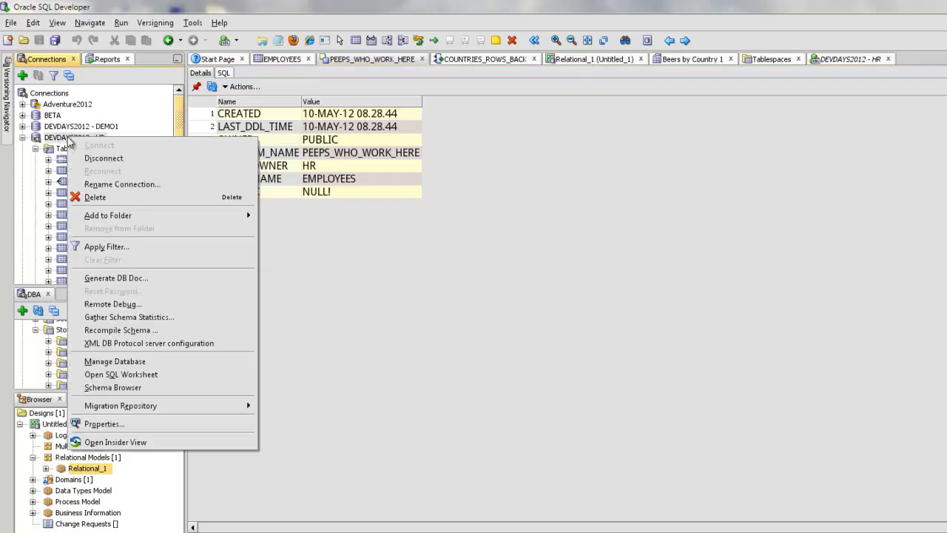
{"action": "mouse_move", "coordinate": [115, 441]}
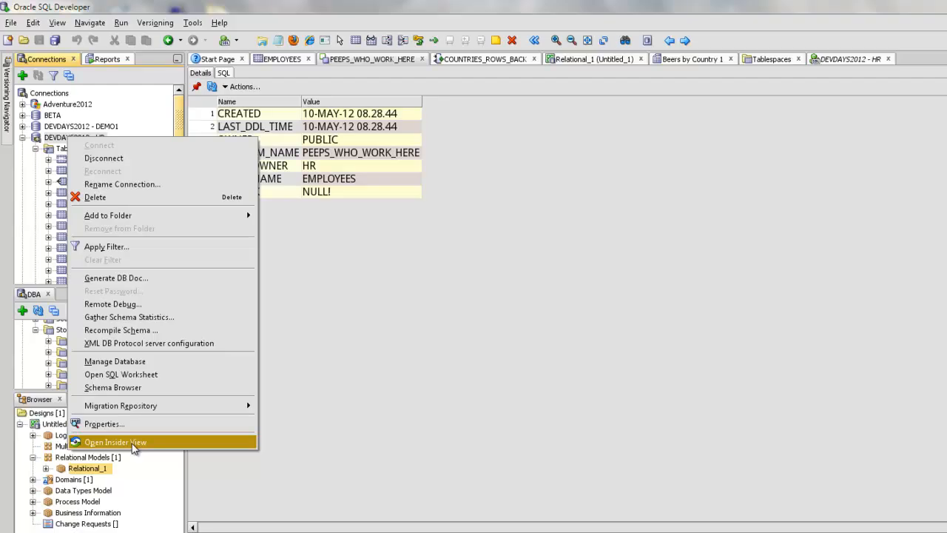
{"action": "left_click", "coordinate": [115, 441]}
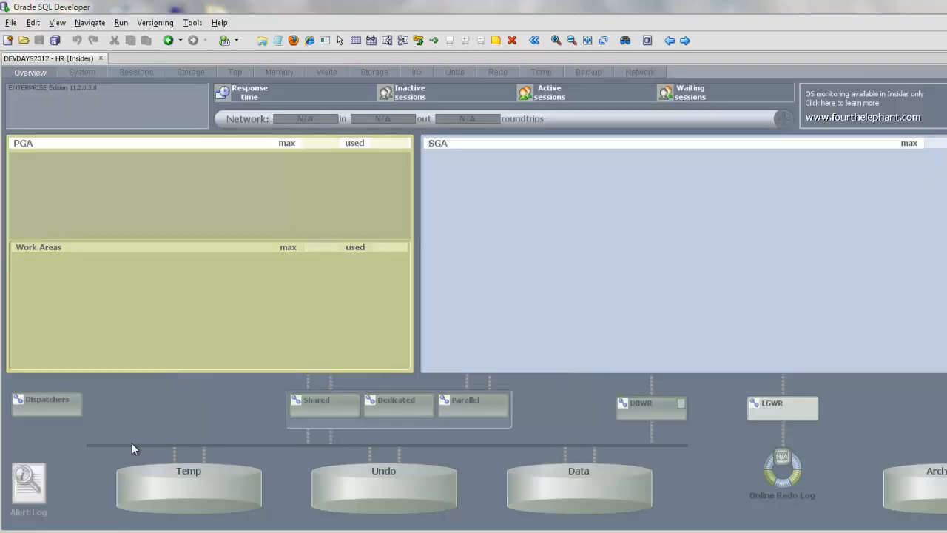
{"action": "mouse_move", "coordinate": [127, 443]}
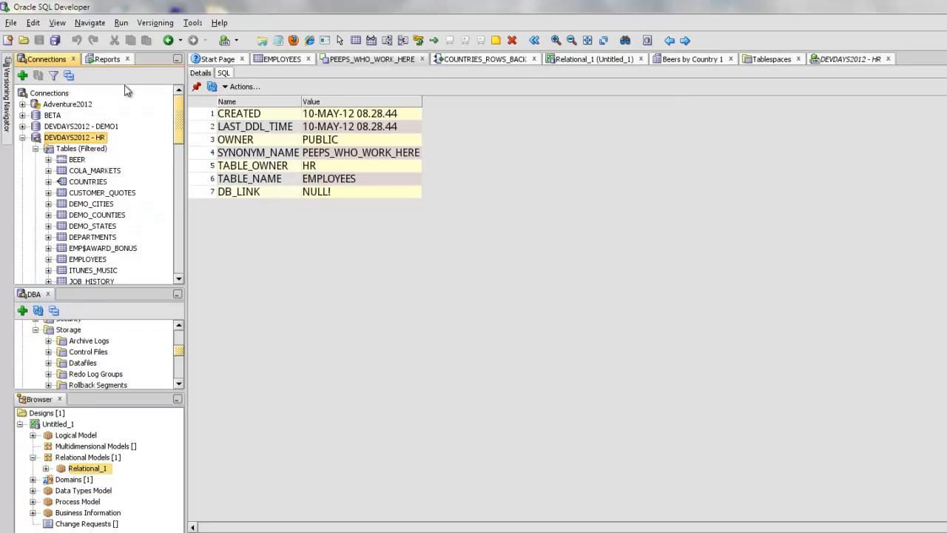
{"action": "mouse_move", "coordinate": [171, 127]}
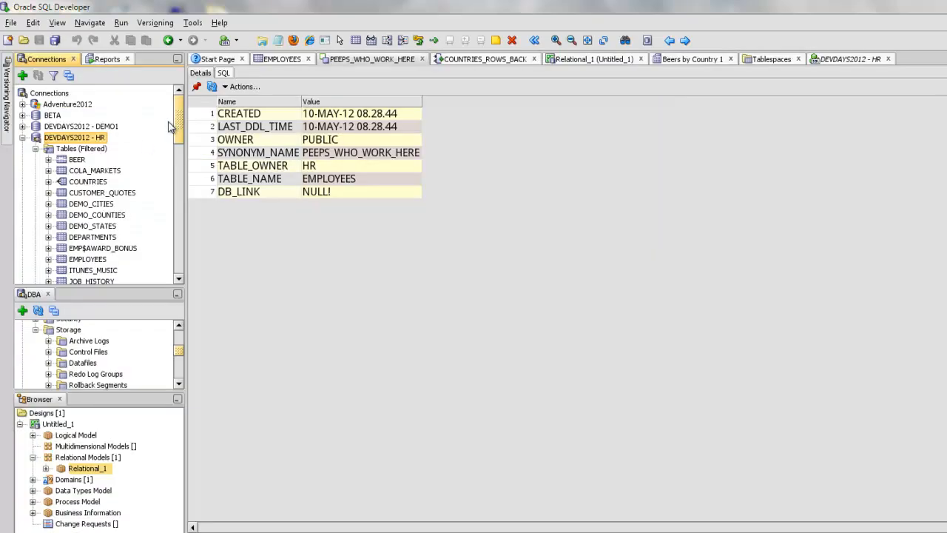
{"action": "mouse_move", "coordinate": [841, 74]}
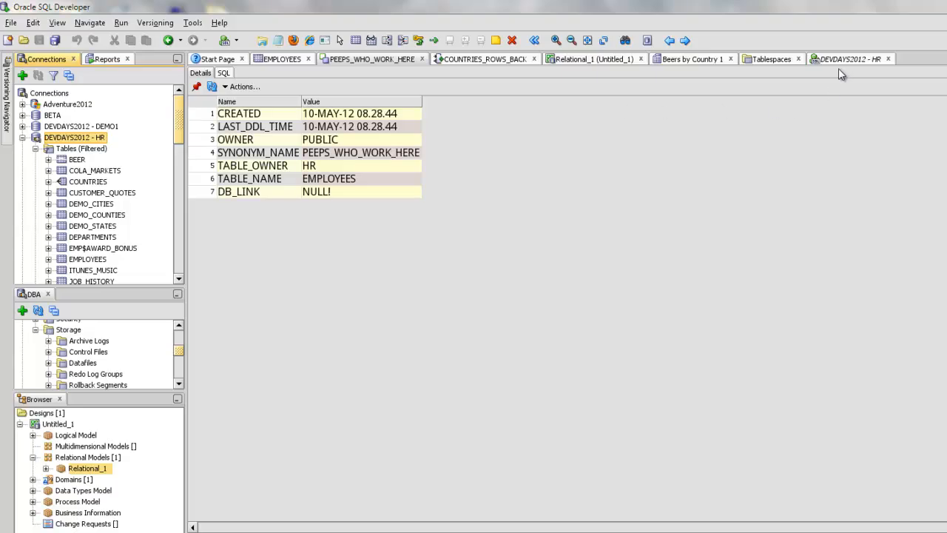
{"action": "mouse_move", "coordinate": [305, 85]}
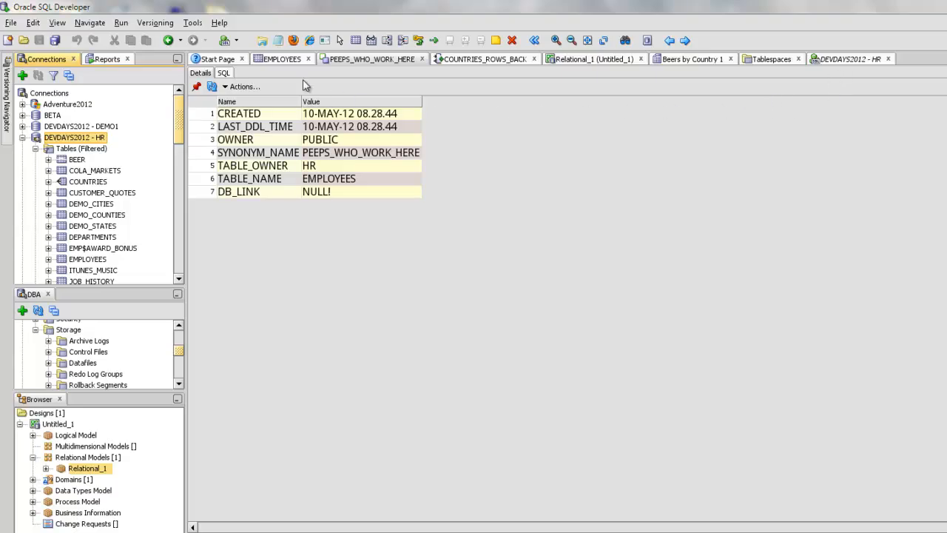
Show the COUNTRIES_ROWS_BACK function source, which returns a sys_refcursor over countries.
{"action": "left_click", "coordinate": [483, 58]}
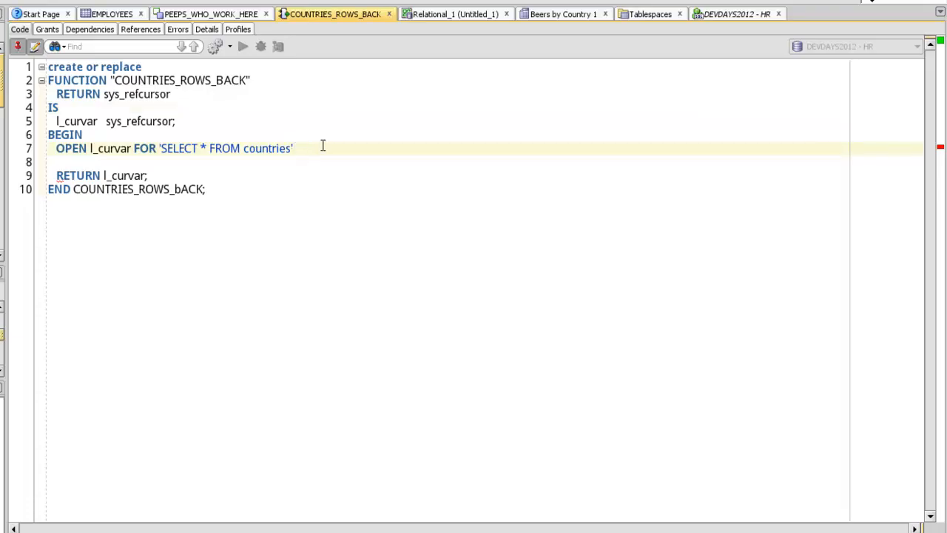
Add the semicolon to line 7, then compile and run COUNTRIES_ROWS_BACK to show country rows.
{"action": "type", "text": ";"}
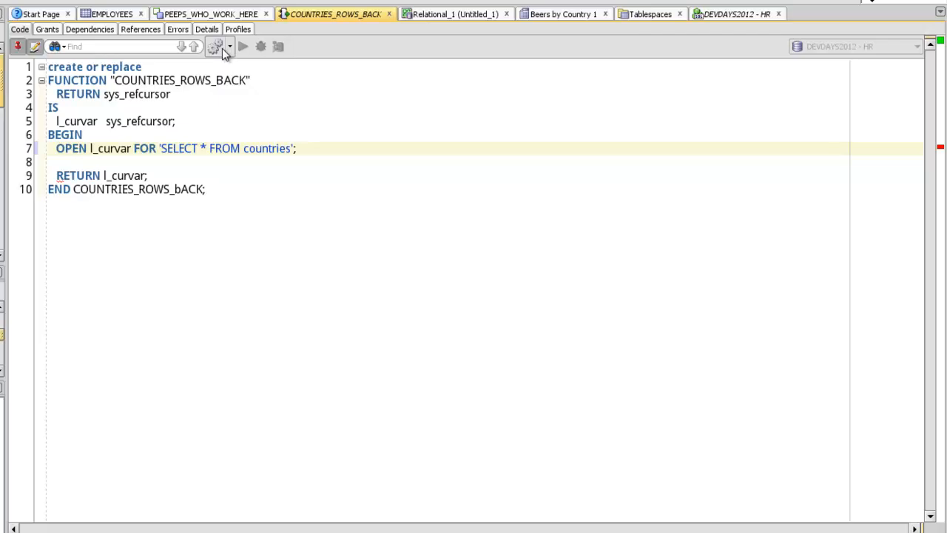
{"action": "left_click", "coordinate": [214, 46]}
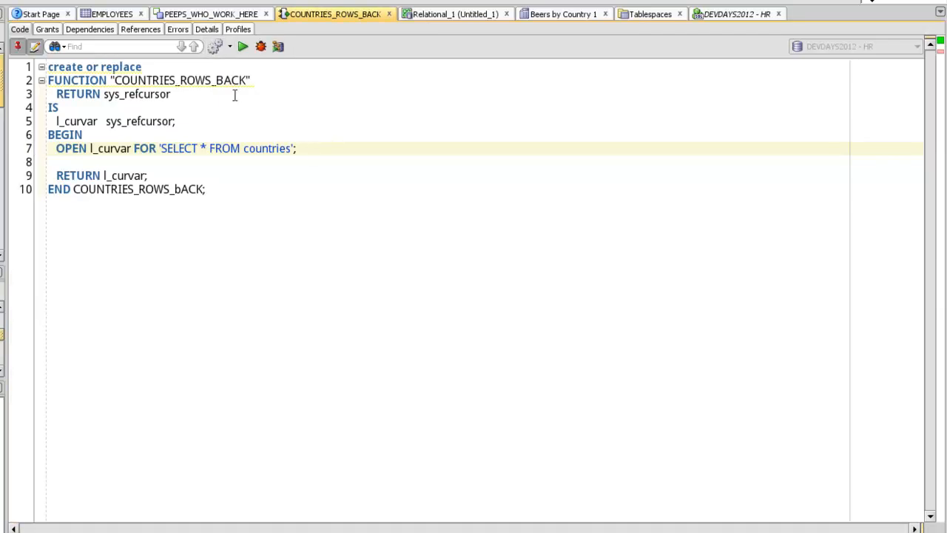
{"action": "left_click", "coordinate": [243, 46]}
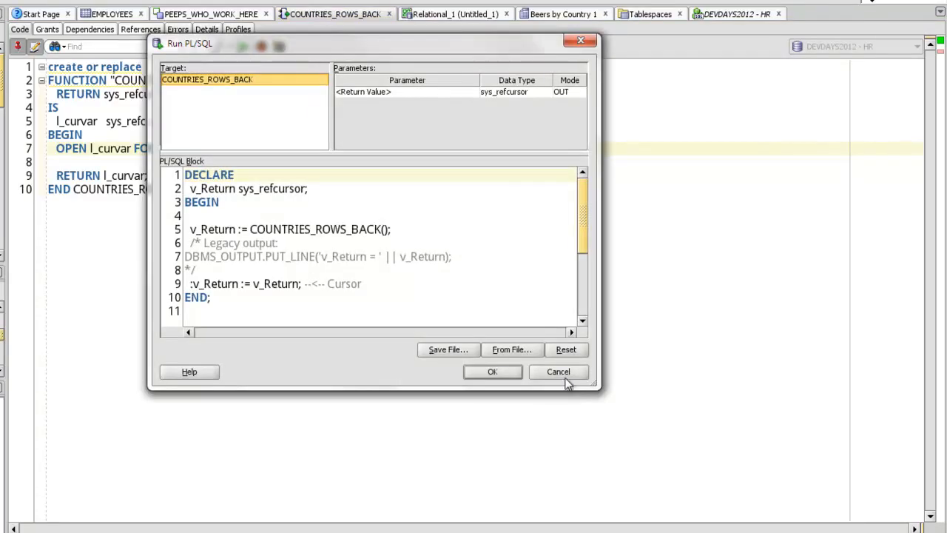
{"action": "left_click", "coordinate": [492, 371]}
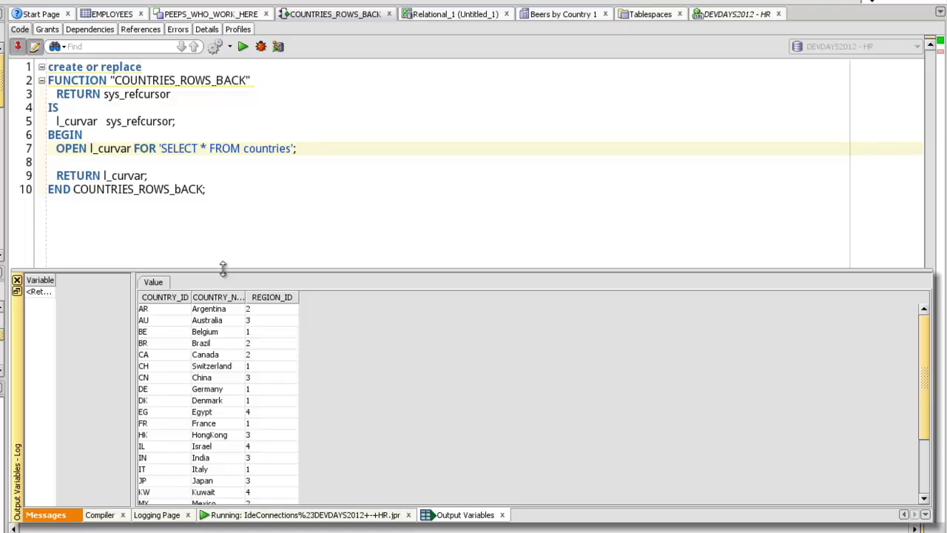
{"action": "left_click_drag", "start_coordinate": [222, 269], "coordinate": [222, 214]}
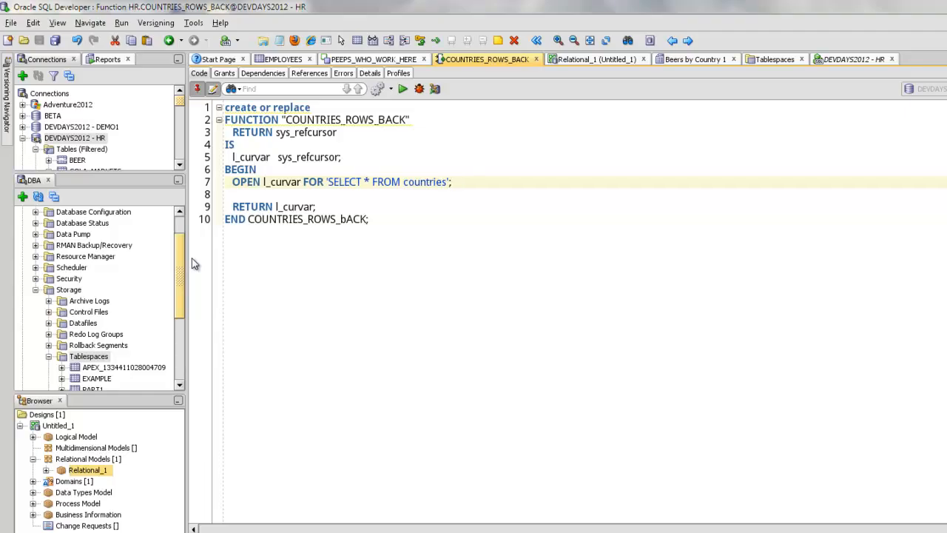
{"action": "left_click", "coordinate": [451, 181]}
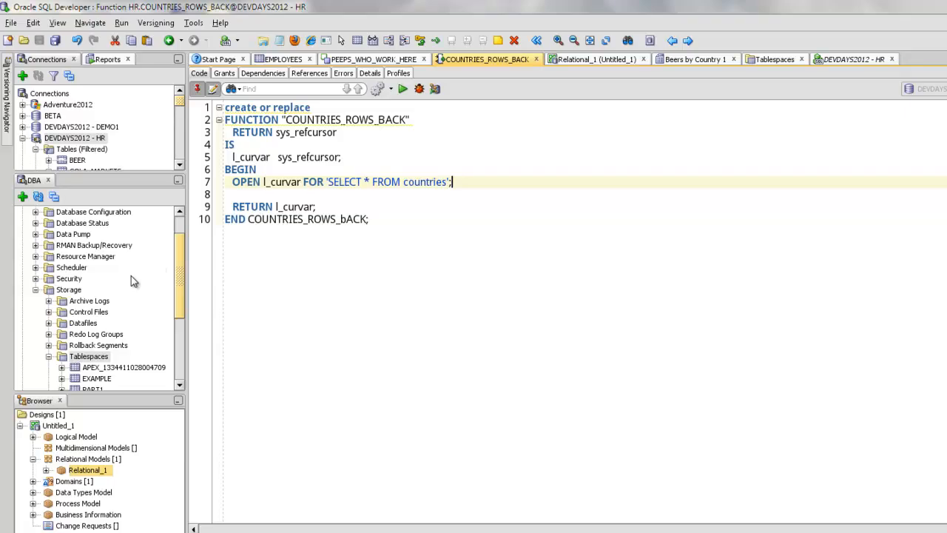
{"action": "scroll", "scroll_direction": "down", "scroll_amount": 3}
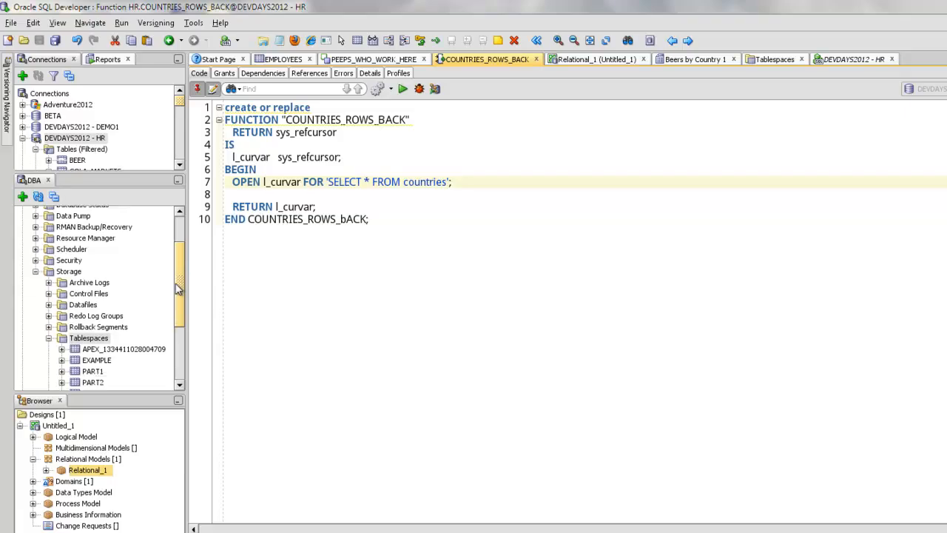
{"action": "scroll", "scroll_direction": "down", "scroll_amount": 3}
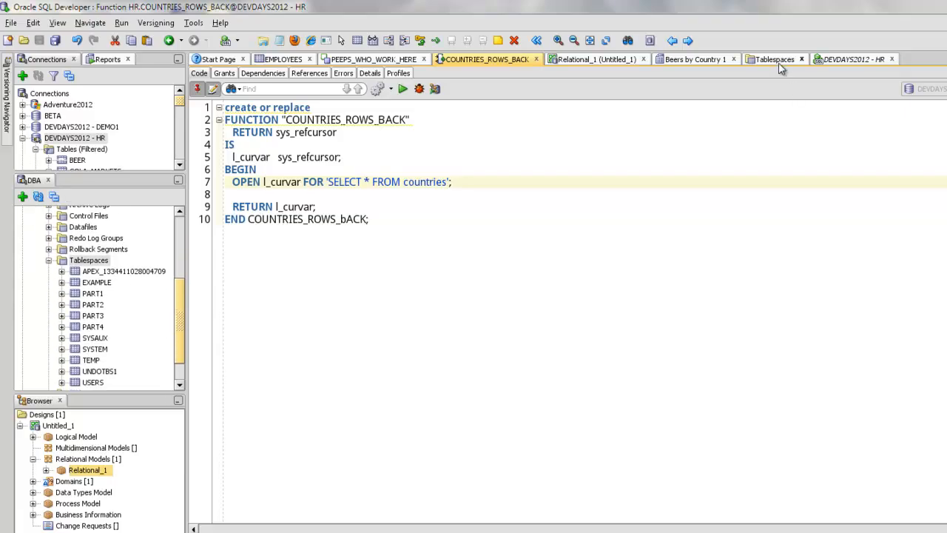
Open PART2 tablespace details and preview the Add Datafile SQL in TB, then cancel.
{"action": "left_click", "coordinate": [772, 60]}
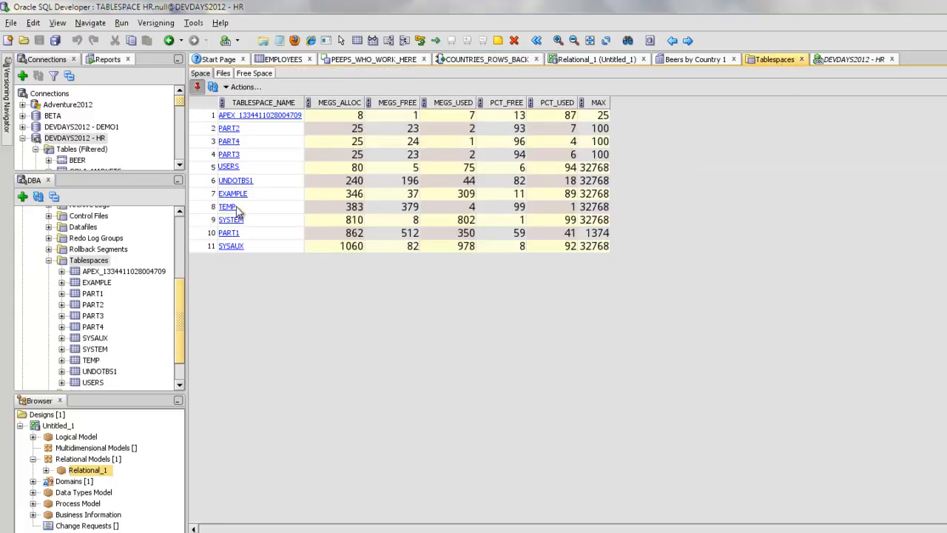
{"action": "left_click", "coordinate": [431, 58]}
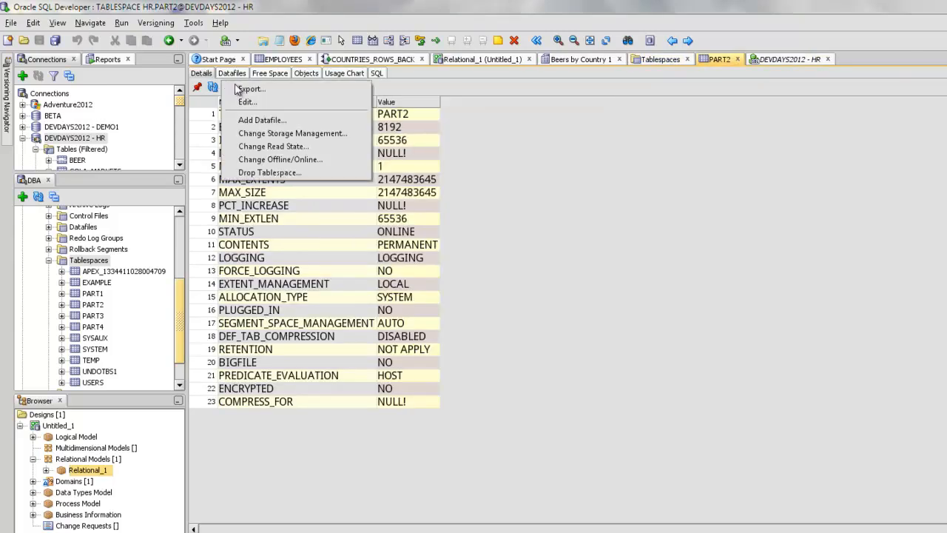
{"action": "left_click", "coordinate": [261, 120]}
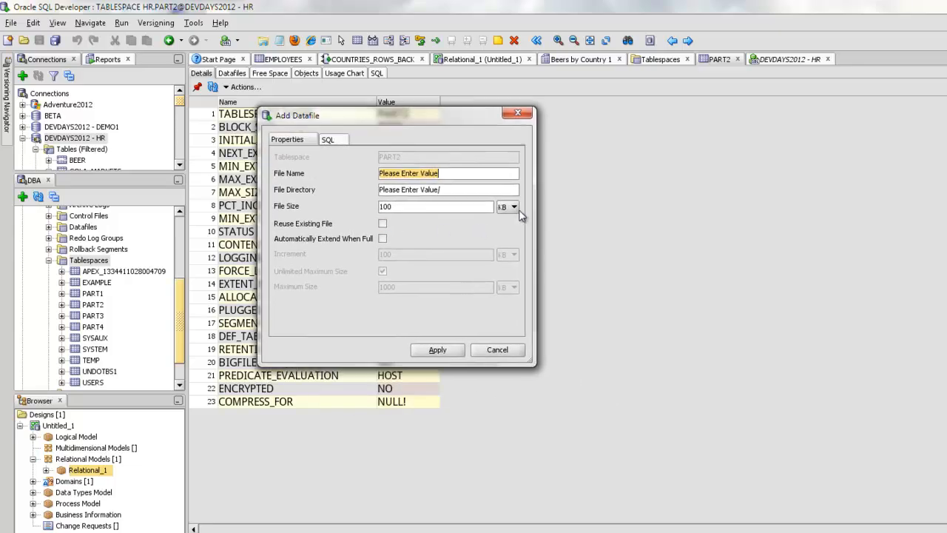
{"action": "left_click", "coordinate": [512, 207]}
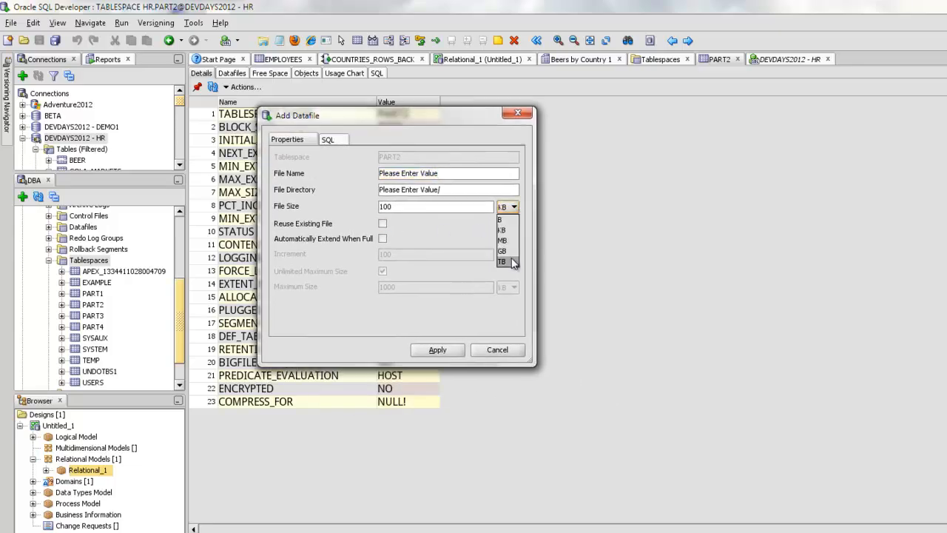
{"action": "left_click", "coordinate": [501, 261]}
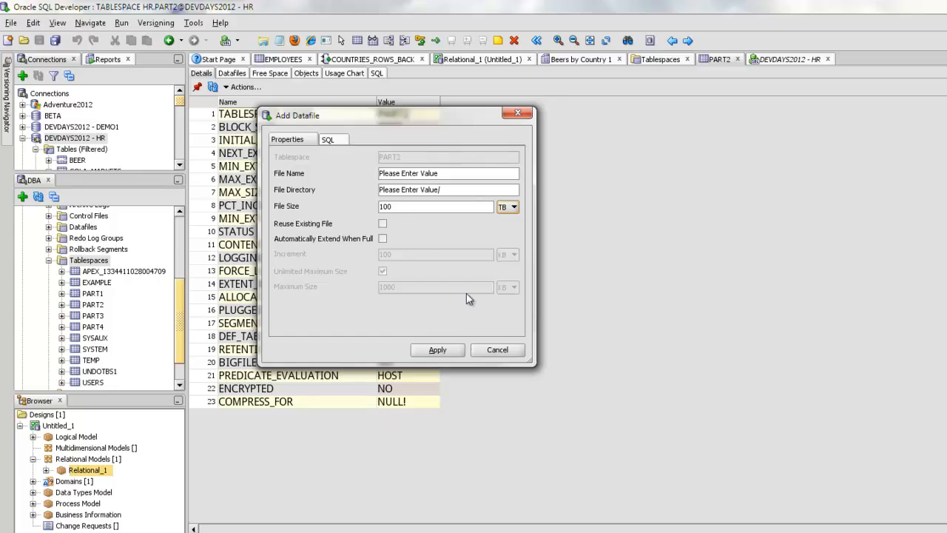
{"action": "left_click", "coordinate": [327, 139]}
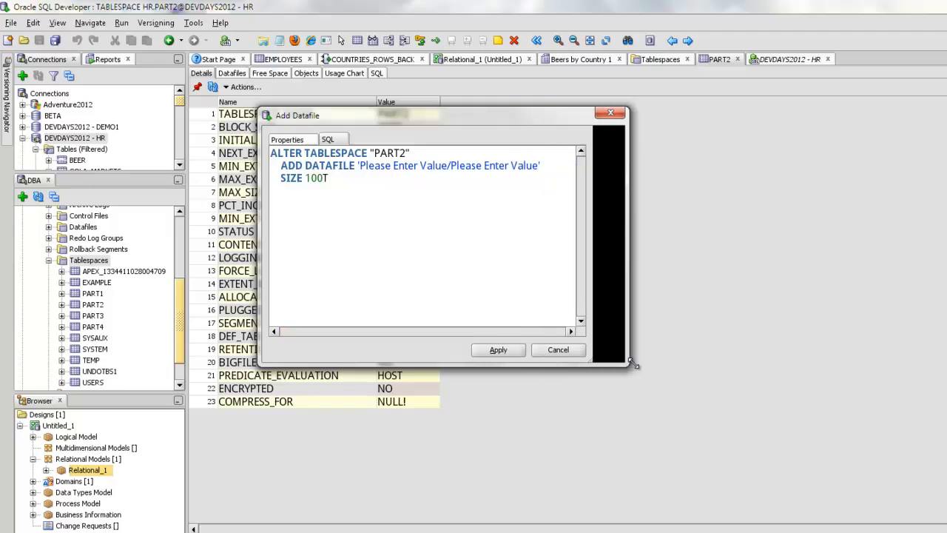
{"action": "left_click_drag", "start_coordinate": [633, 362], "coordinate": [673, 363]}
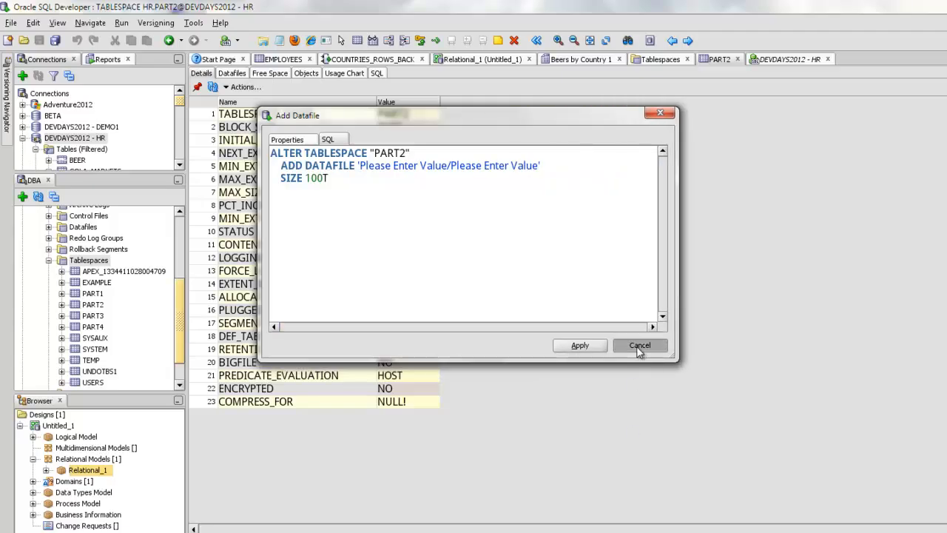
{"action": "left_click", "coordinate": [639, 346]}
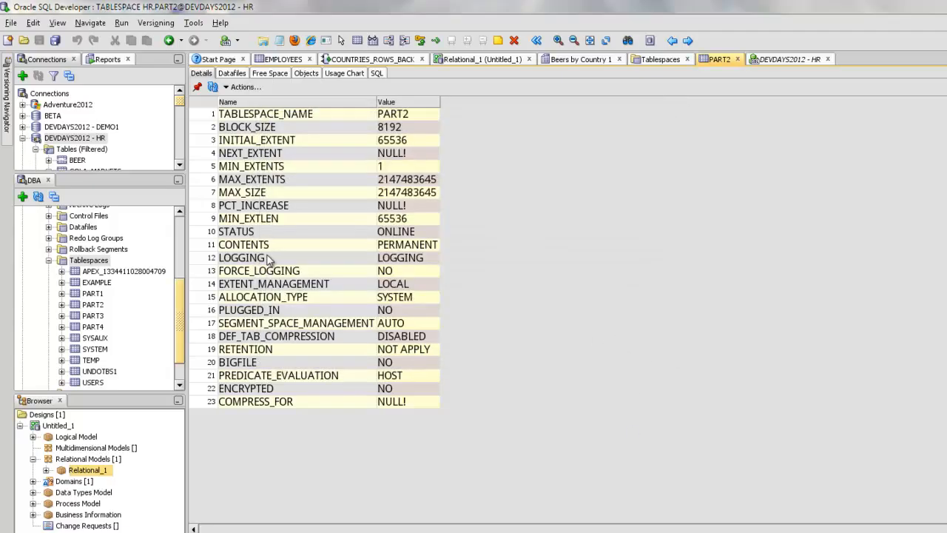
{"action": "scroll", "scroll_direction": "up", "scroll_amount": 3}
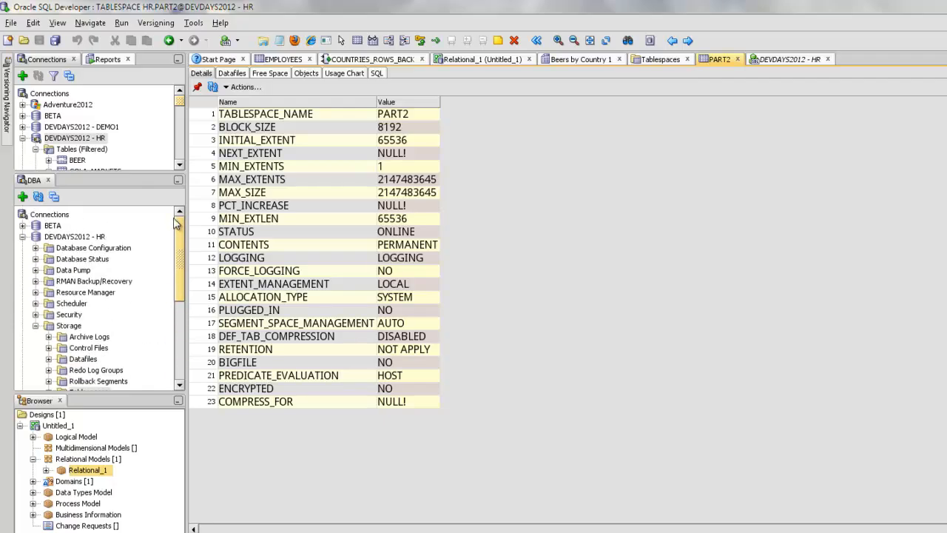
{"action": "left_click", "coordinate": [481, 59]}
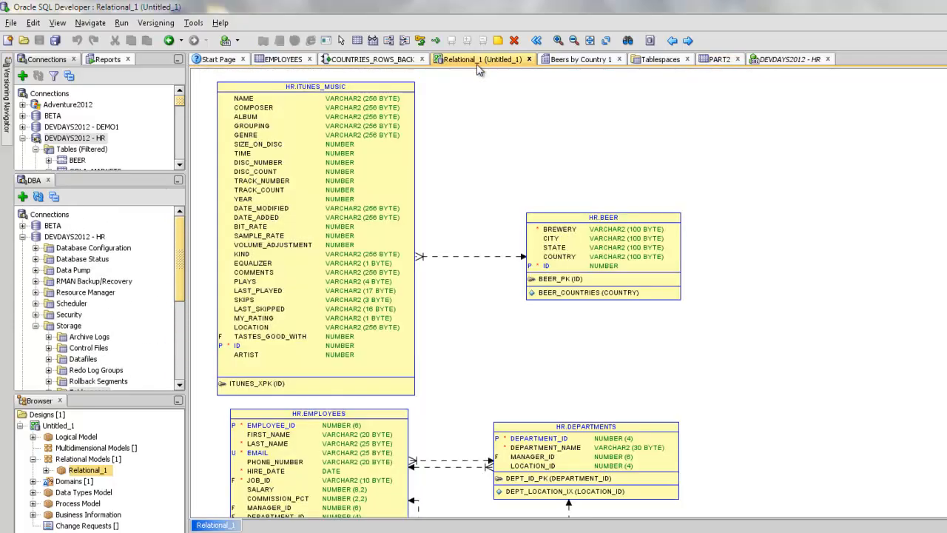
{"action": "mouse_move", "coordinate": [418, 178]}
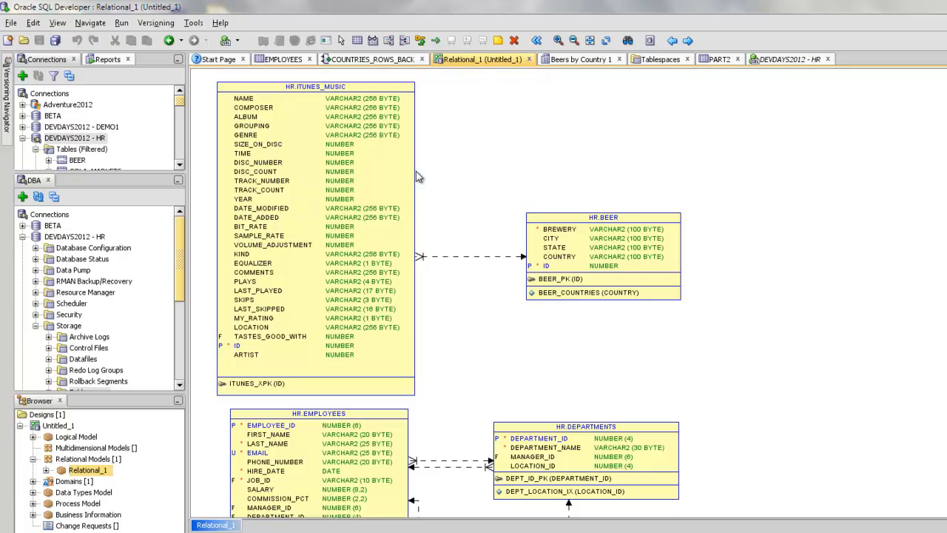
{"action": "mouse_move", "coordinate": [524, 172]}
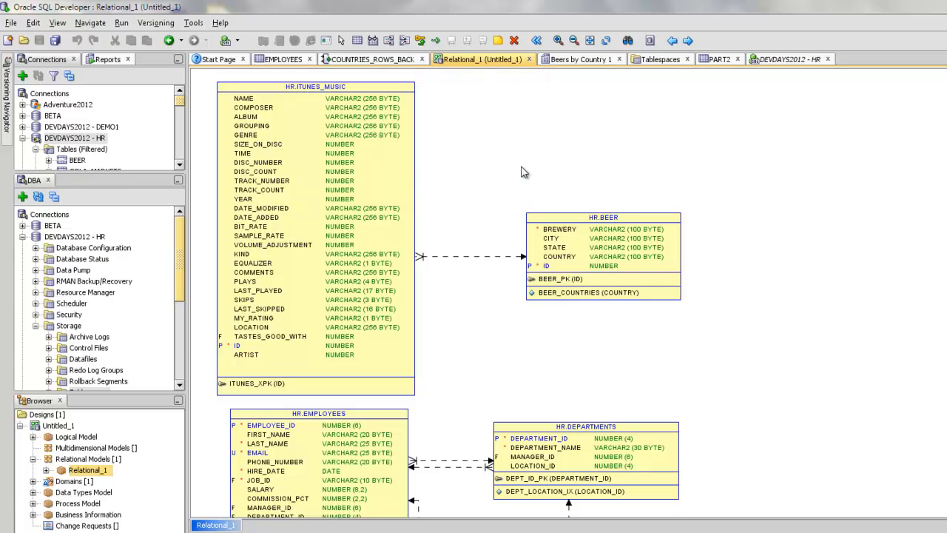
{"action": "left_click", "coordinate": [603, 237]}
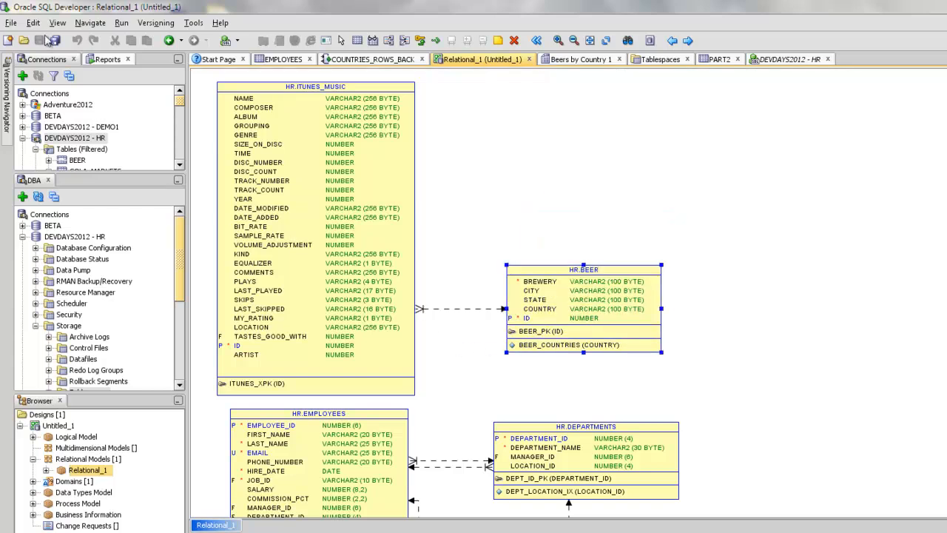
{"action": "left_click", "coordinate": [11, 22]}
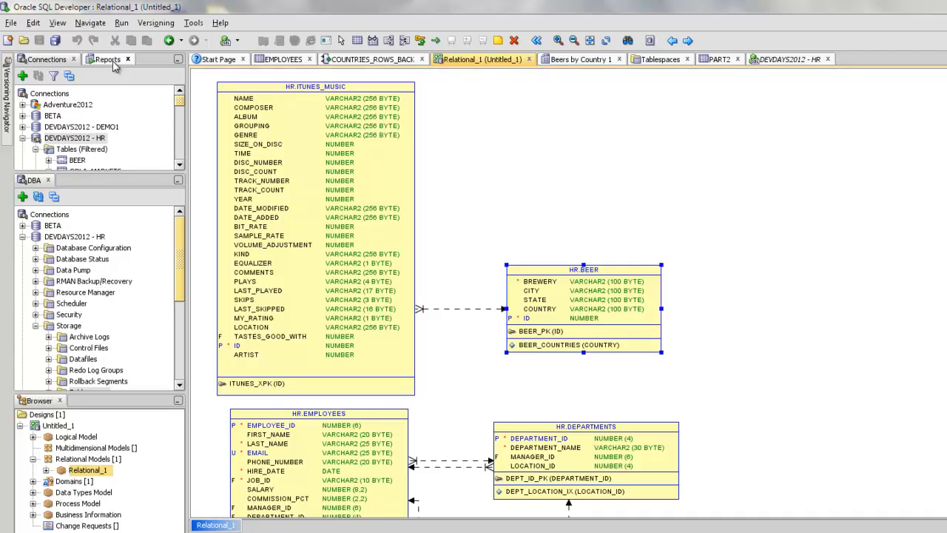
Open Beers by Country 1, drill into Russia then Canada, and export the brewery grid.
{"action": "left_click", "coordinate": [108, 60]}
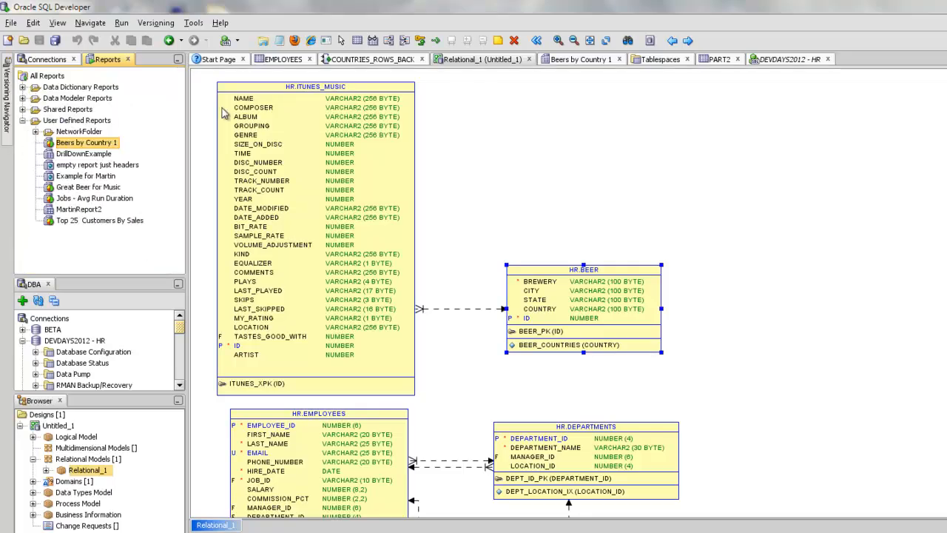
{"action": "left_click", "coordinate": [581, 59]}
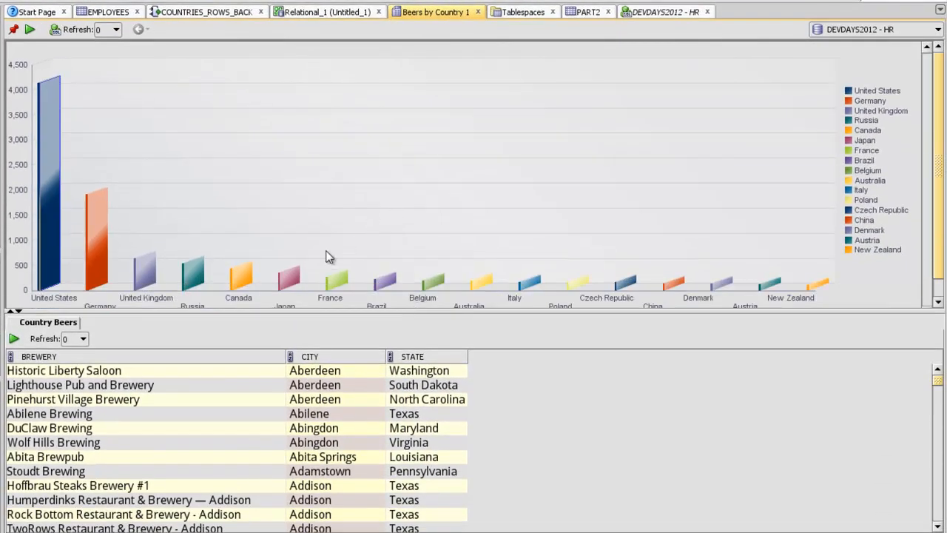
{"action": "left_click", "coordinate": [96, 236]}
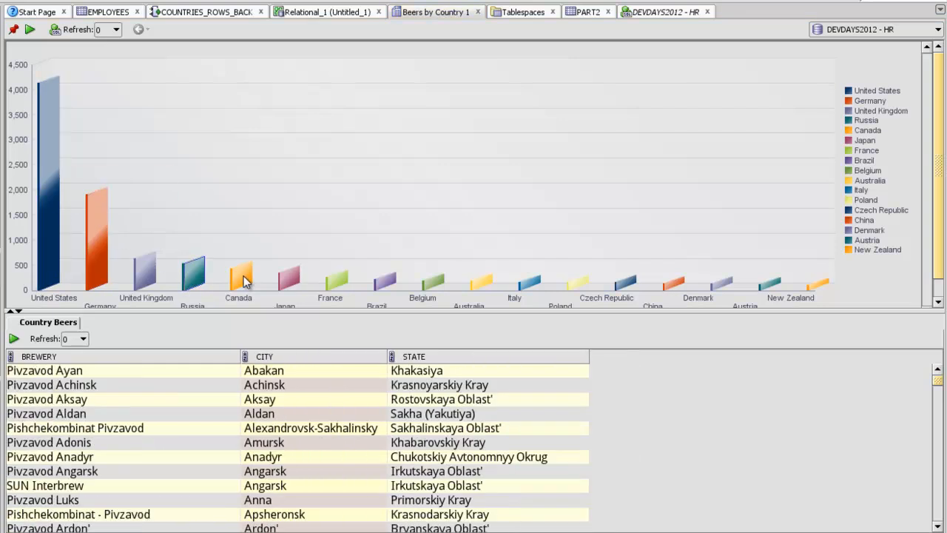
{"action": "left_click", "coordinate": [240, 274]}
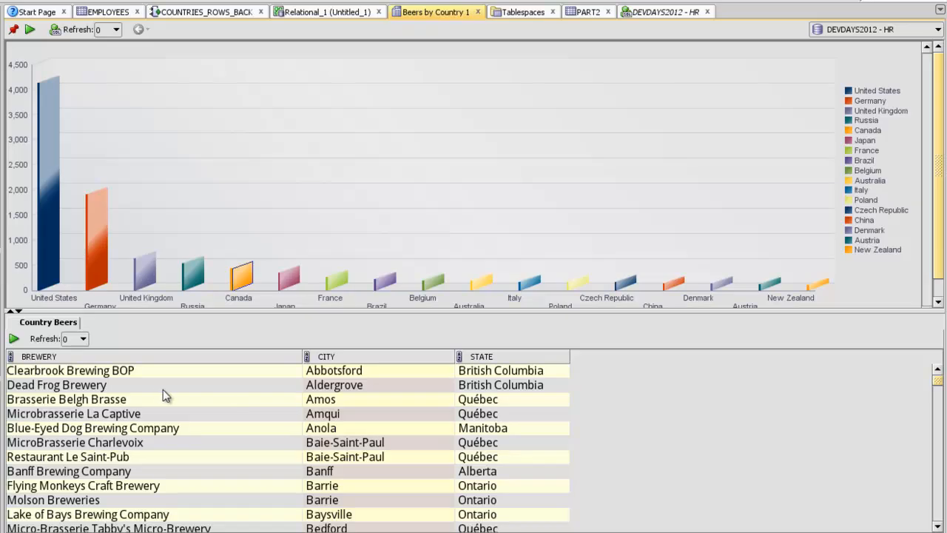
{"action": "right_click", "coordinate": [166, 396]}
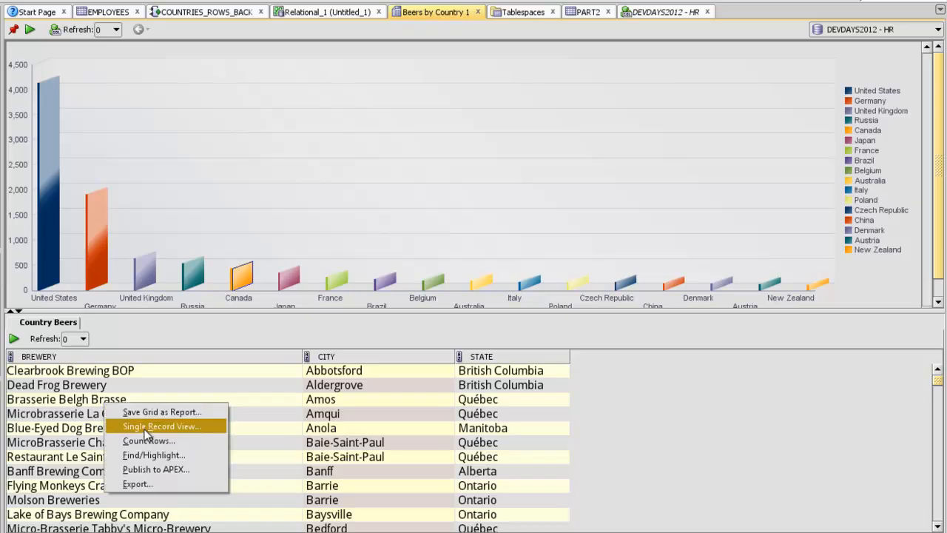
{"action": "left_click", "coordinate": [137, 483]}
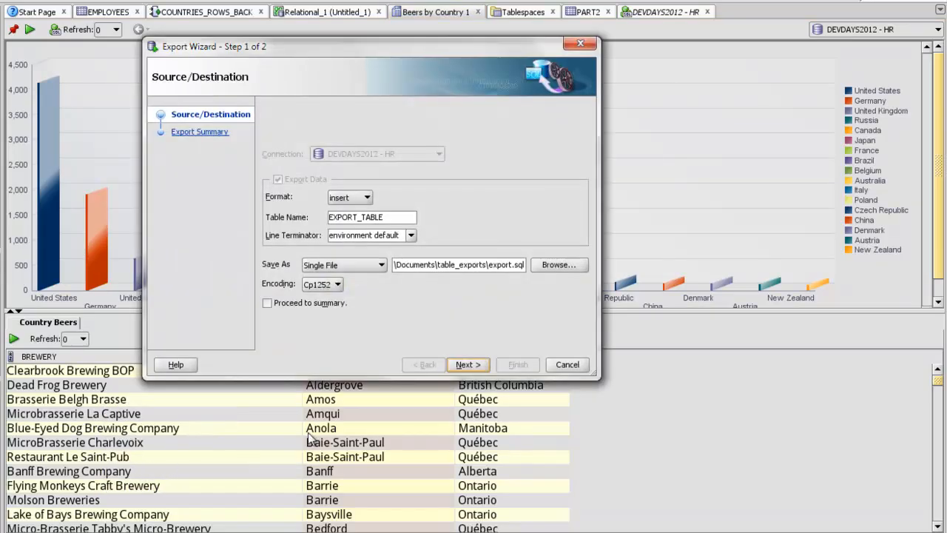
Cancel the export and review the master and Country Beers child queries without saving.
{"action": "left_click", "coordinate": [566, 364]}
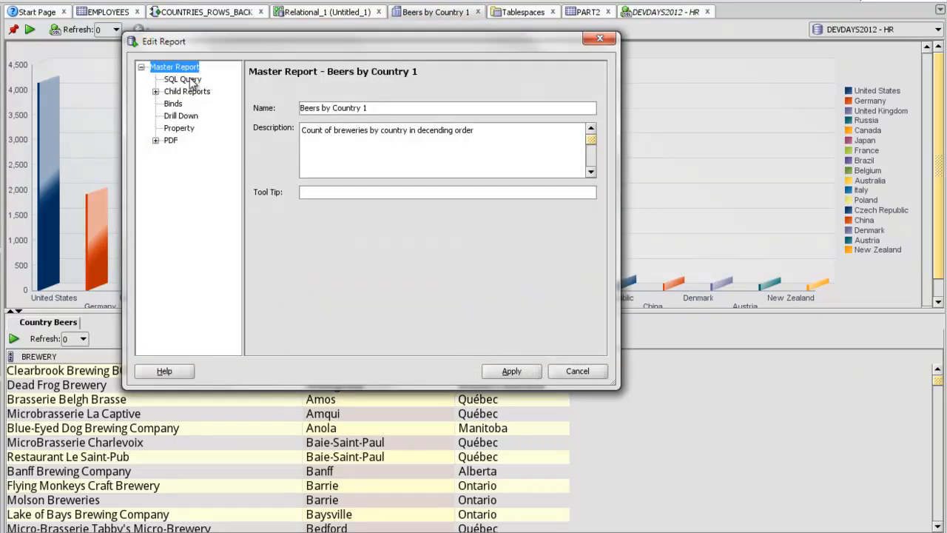
{"action": "left_click", "coordinate": [182, 79]}
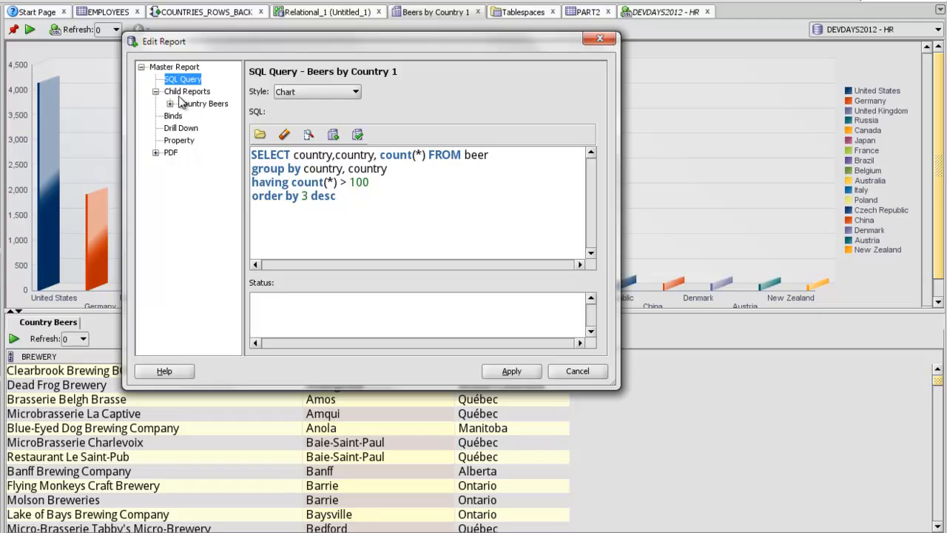
{"action": "left_click", "coordinate": [204, 103]}
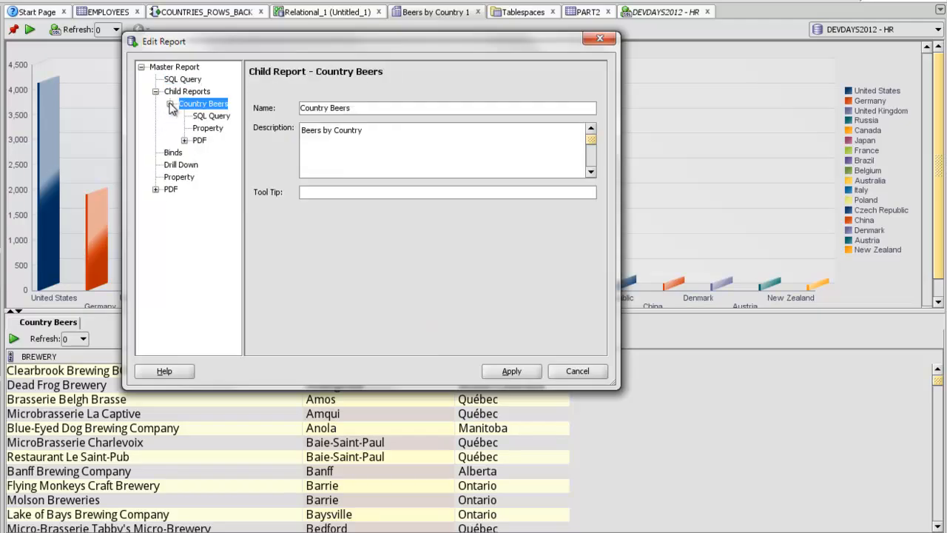
{"action": "left_click", "coordinate": [210, 115]}
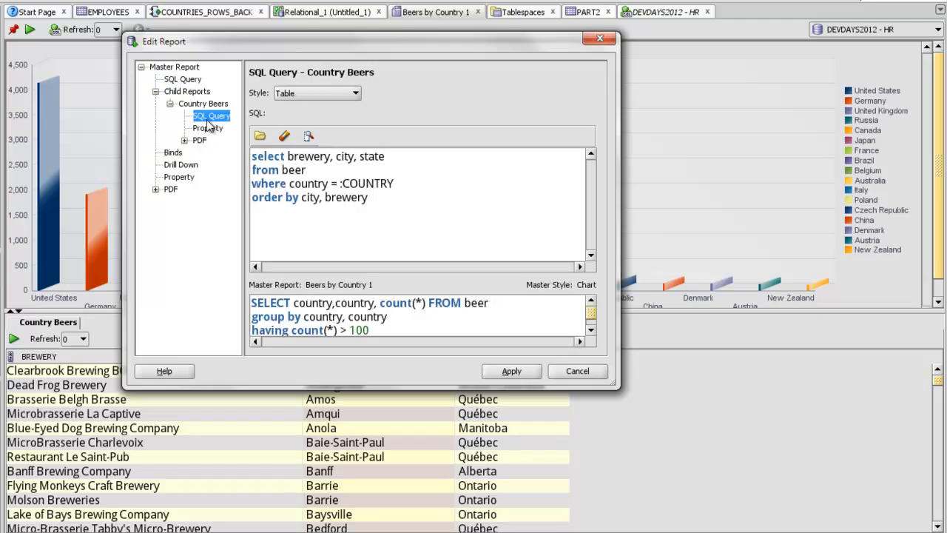
{"action": "left_click", "coordinate": [355, 93]}
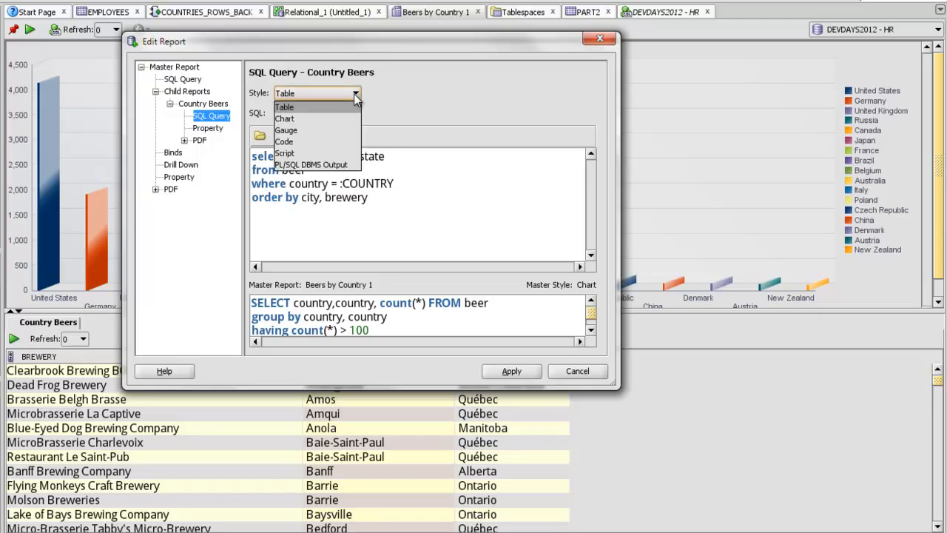
{"action": "mouse_move", "coordinate": [311, 165]}
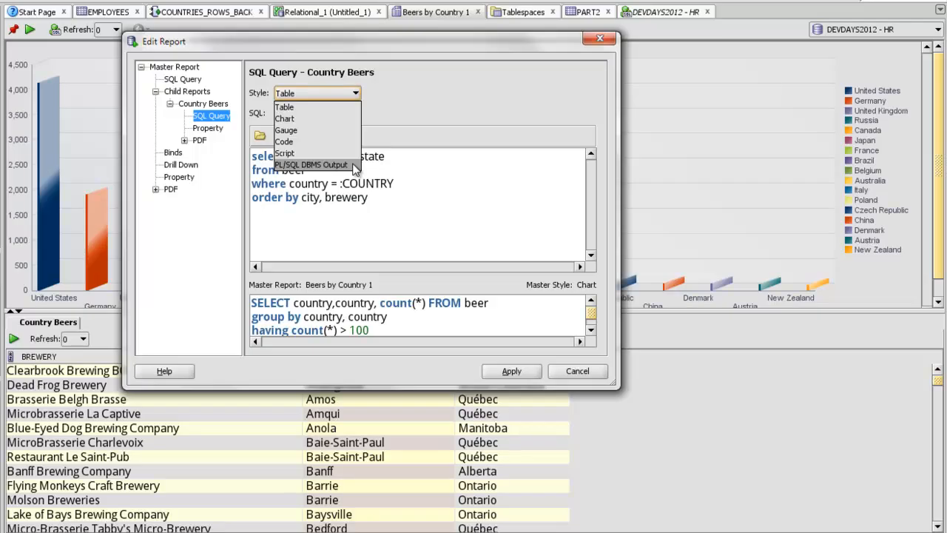
{"action": "left_click", "coordinate": [285, 106]}
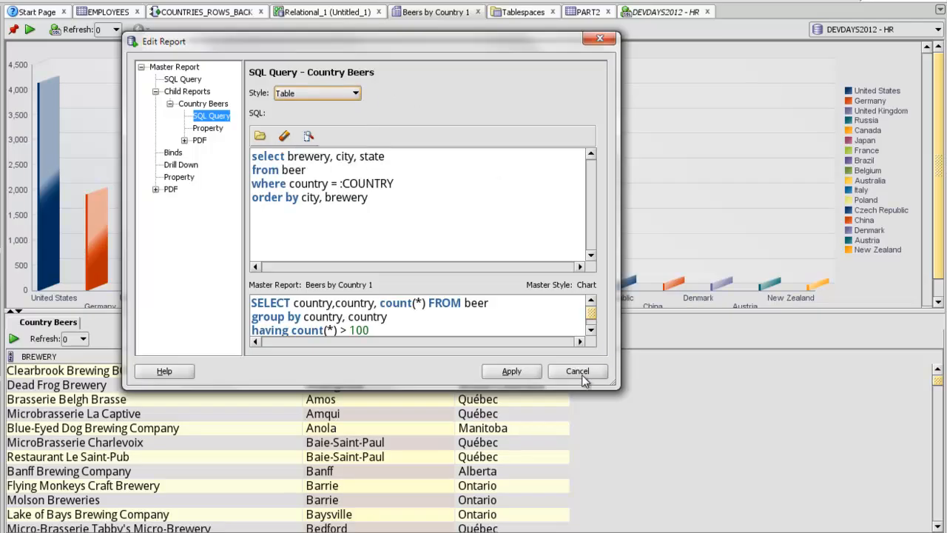
{"action": "left_click", "coordinate": [577, 370]}
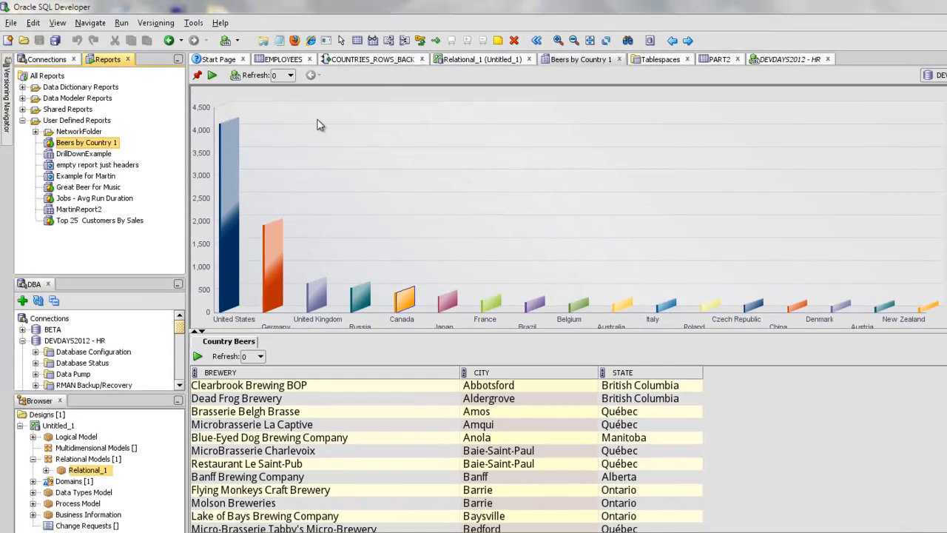
Launch the Migration Wizard from Tools > Migration > Migrate.
{"action": "left_click", "coordinate": [193, 22]}
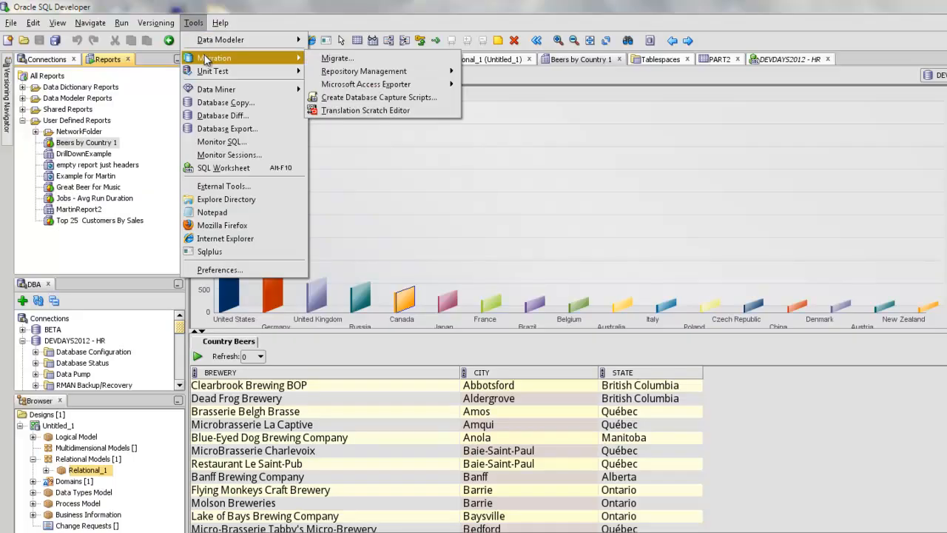
{"action": "mouse_move", "coordinate": [337, 58]}
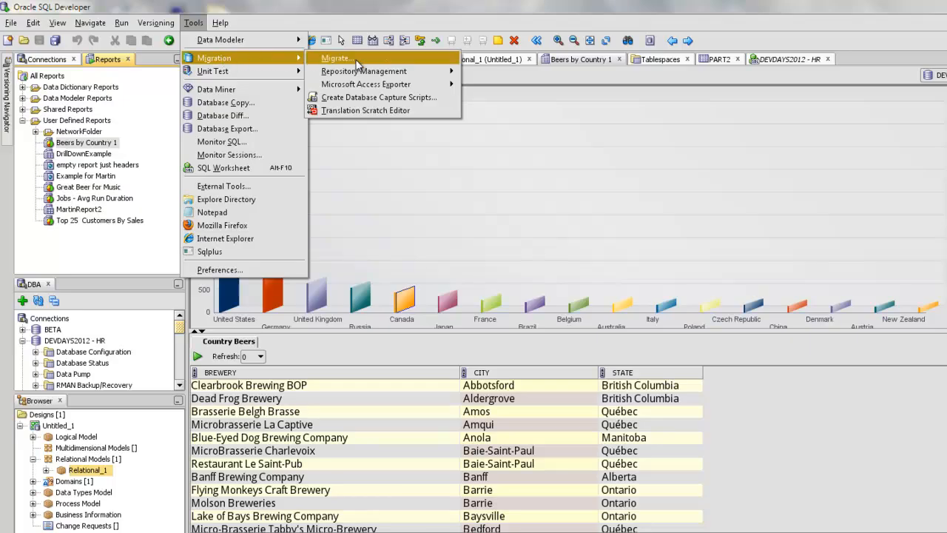
{"action": "left_click", "coordinate": [335, 58]}
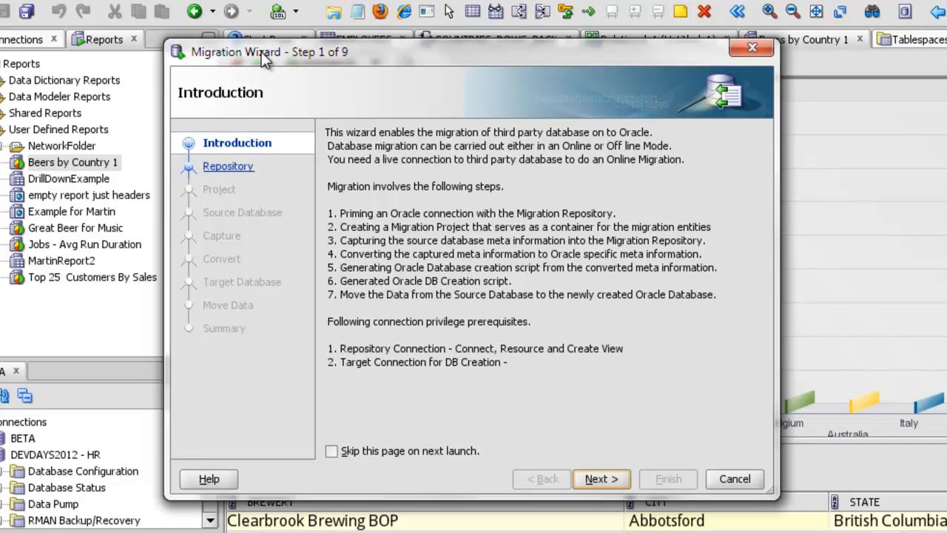
Cancel the Migration Wizard to leave the Translation Scratch Editor worksheets open.
{"action": "left_click", "coordinate": [198, 23]}
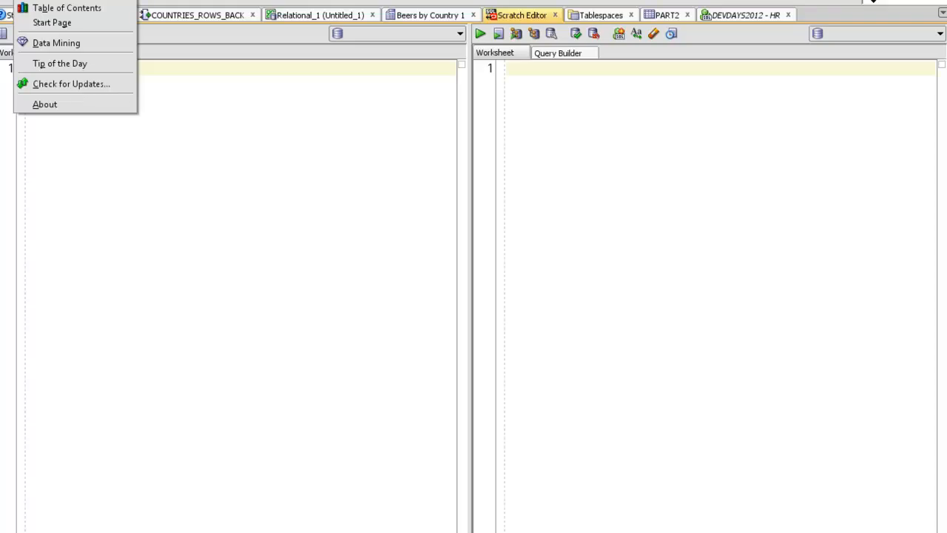
Open Help > Start Page to view tutorials and documentation links.
{"action": "left_click", "coordinate": [52, 22]}
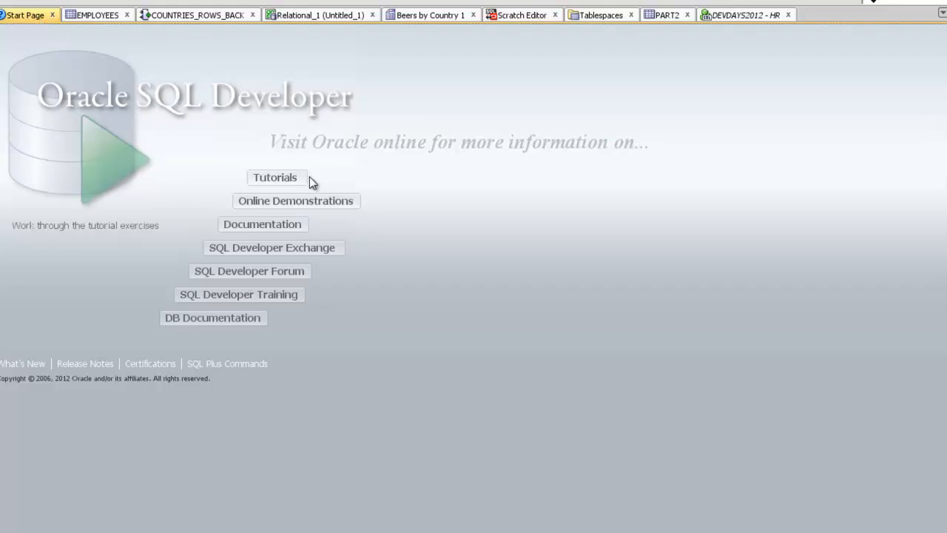
{"action": "mouse_move", "coordinate": [383, 204]}
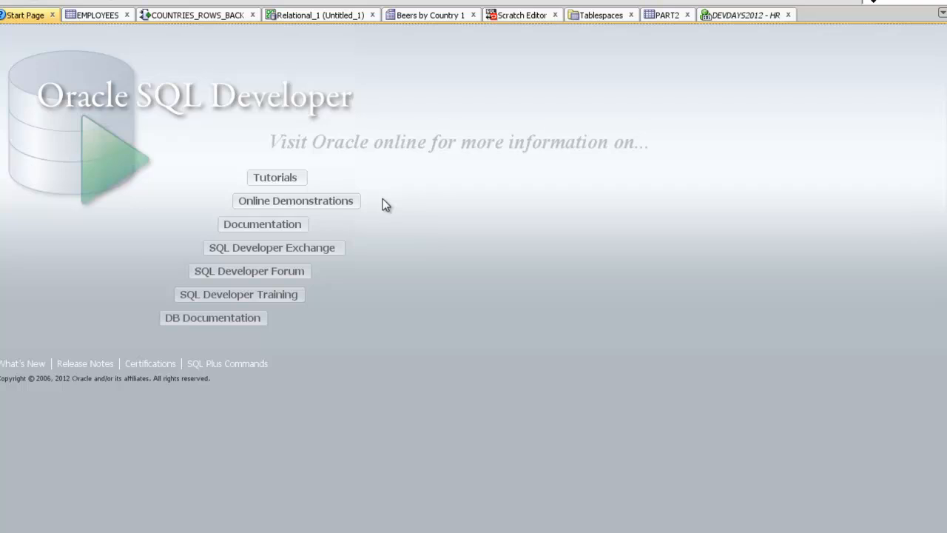
{"action": "mouse_move", "coordinate": [308, 294]}
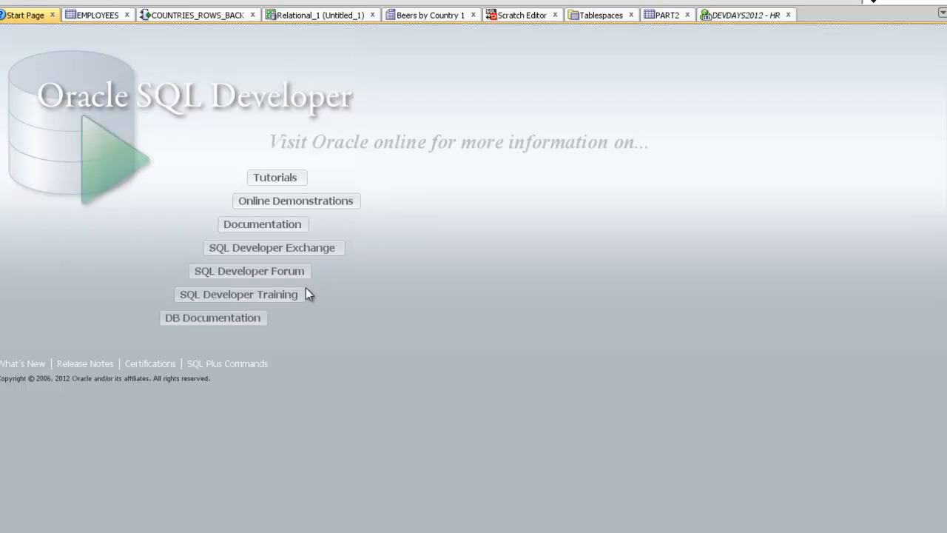